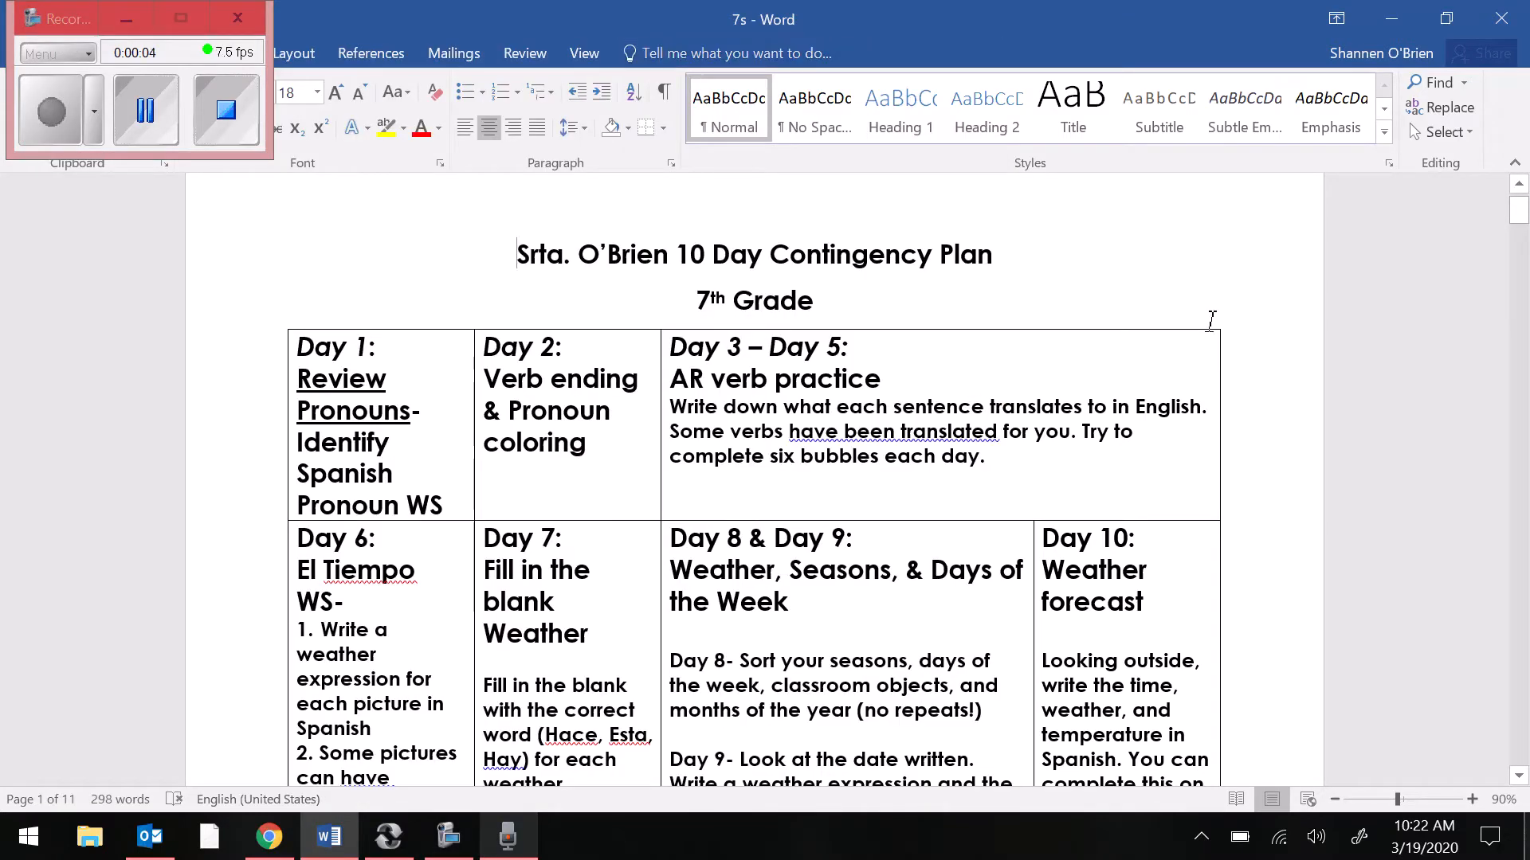
mouse_move(1114, 386)
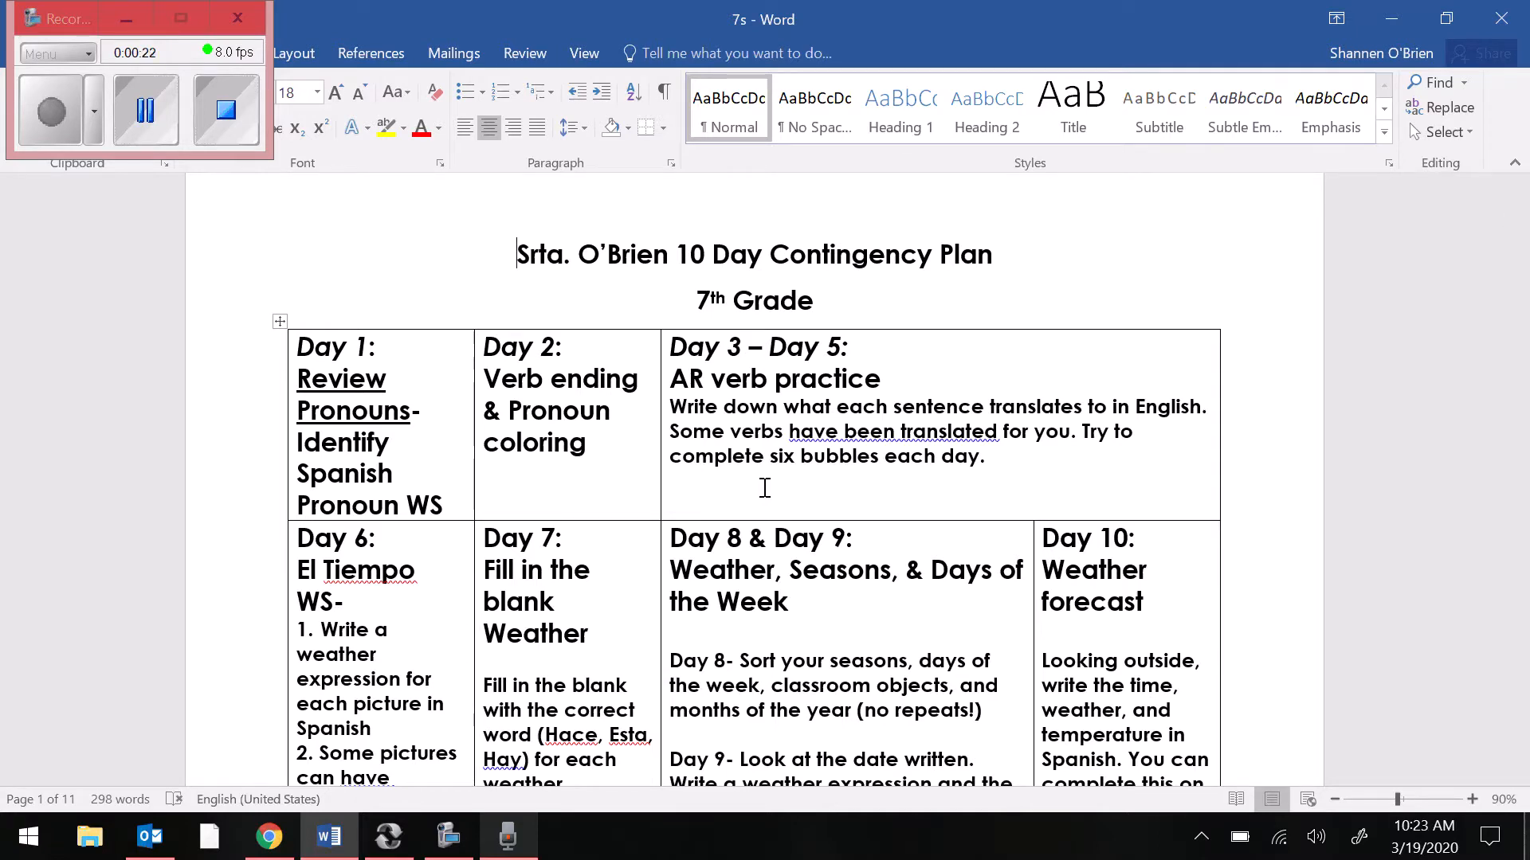
- Scroll down past the pronoun charts and verb tables to Sonidos Secretos cards 7–9 on page 5
scroll(down, 3)
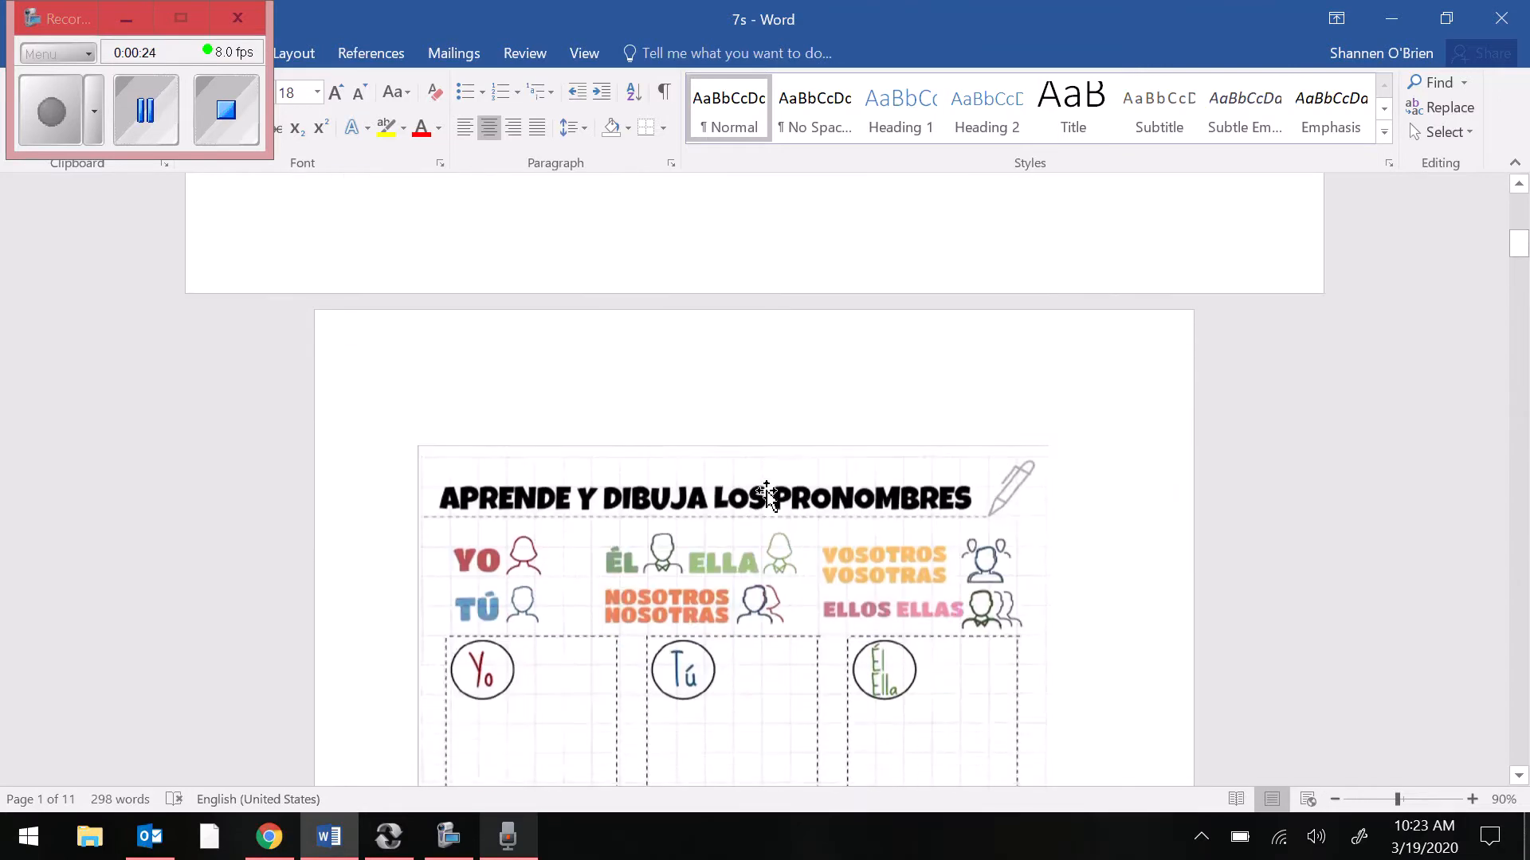
scroll(down, 3)
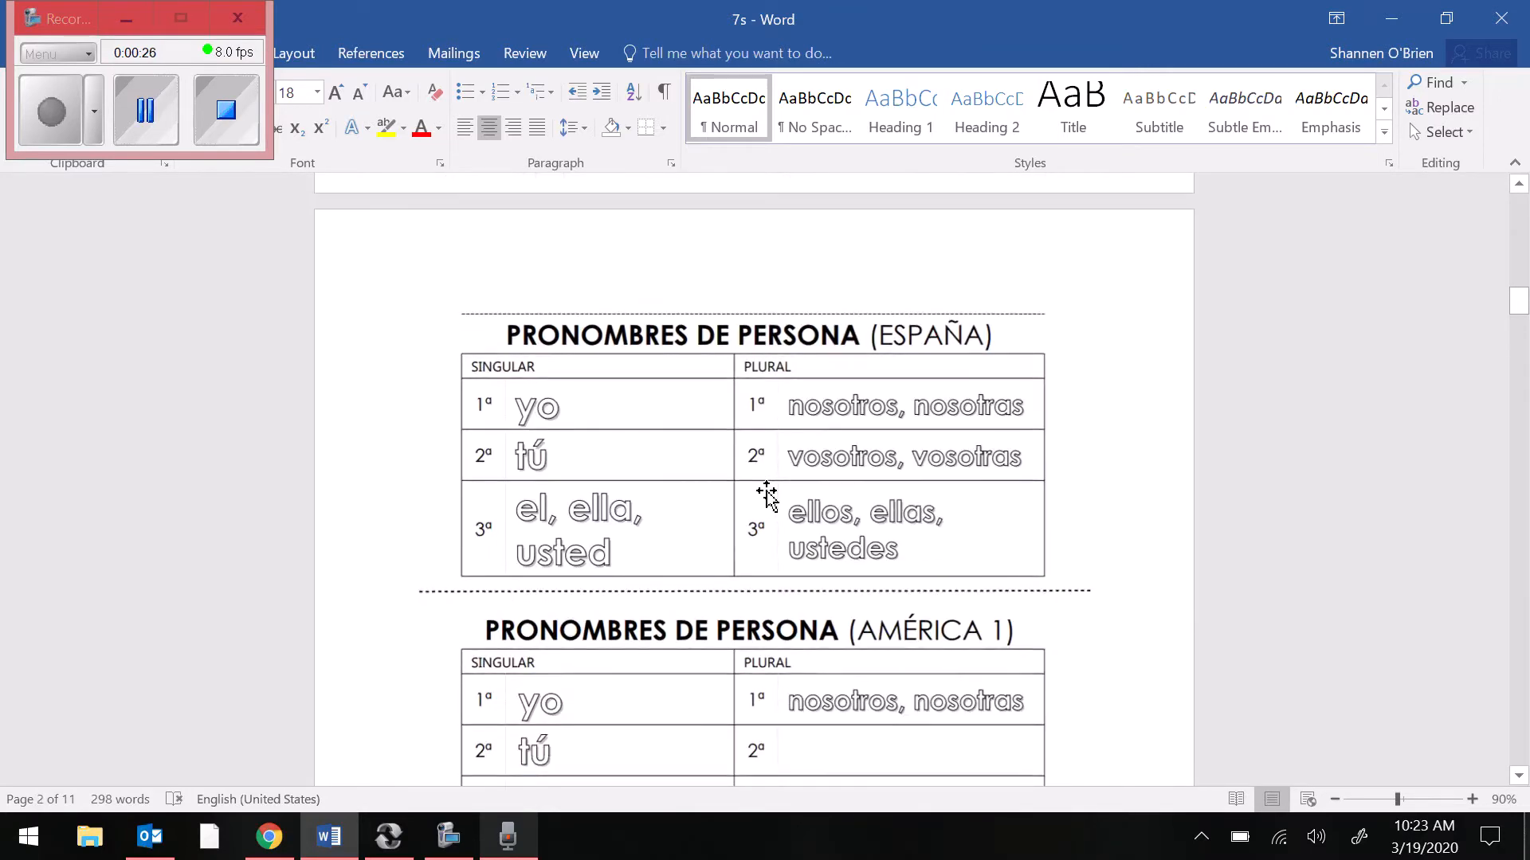
scroll(down, 3)
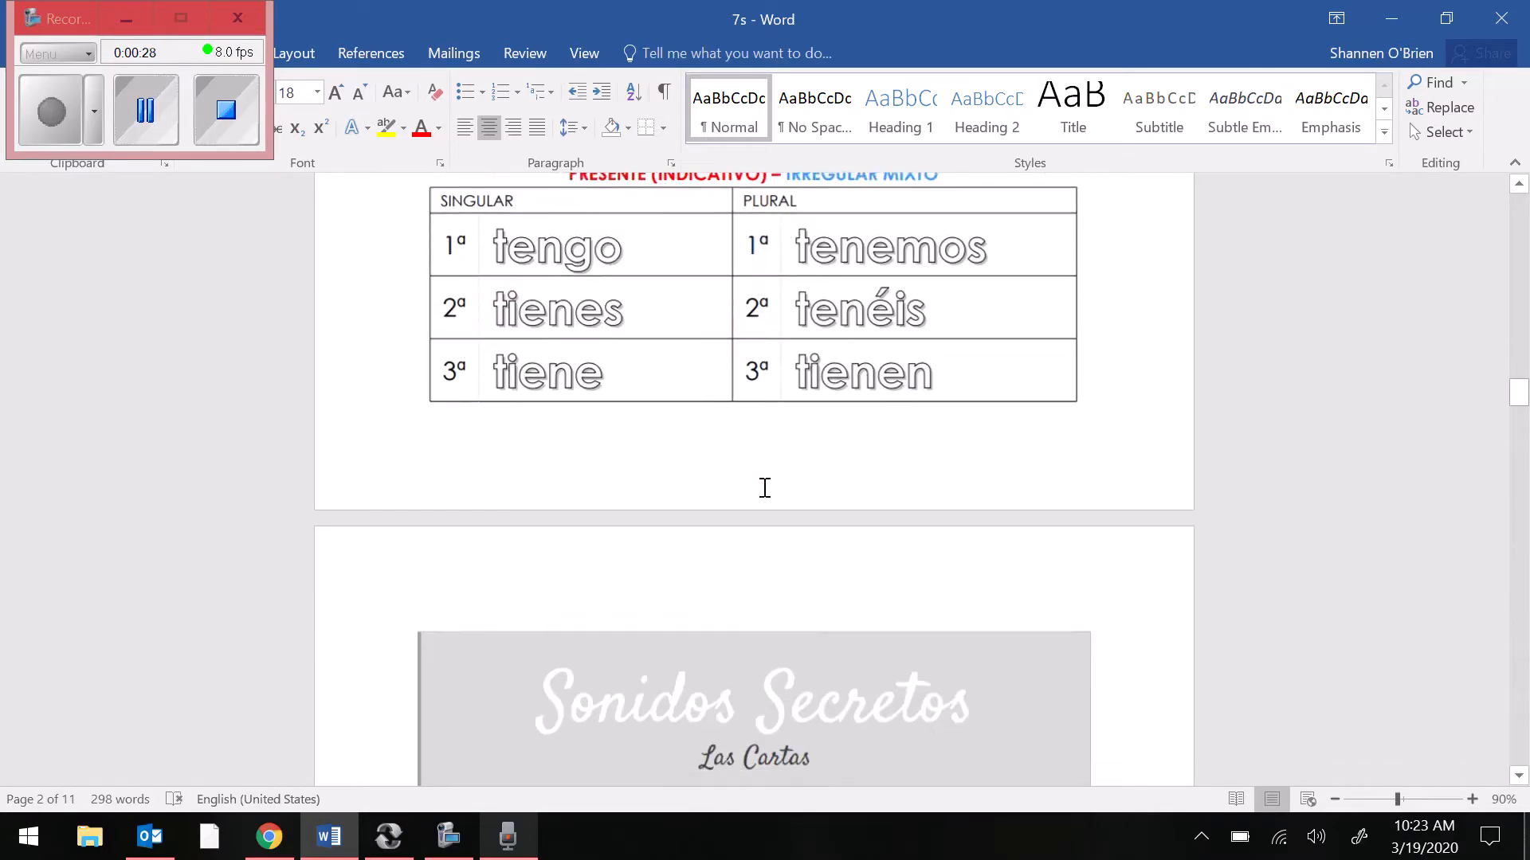
scroll(down, 3)
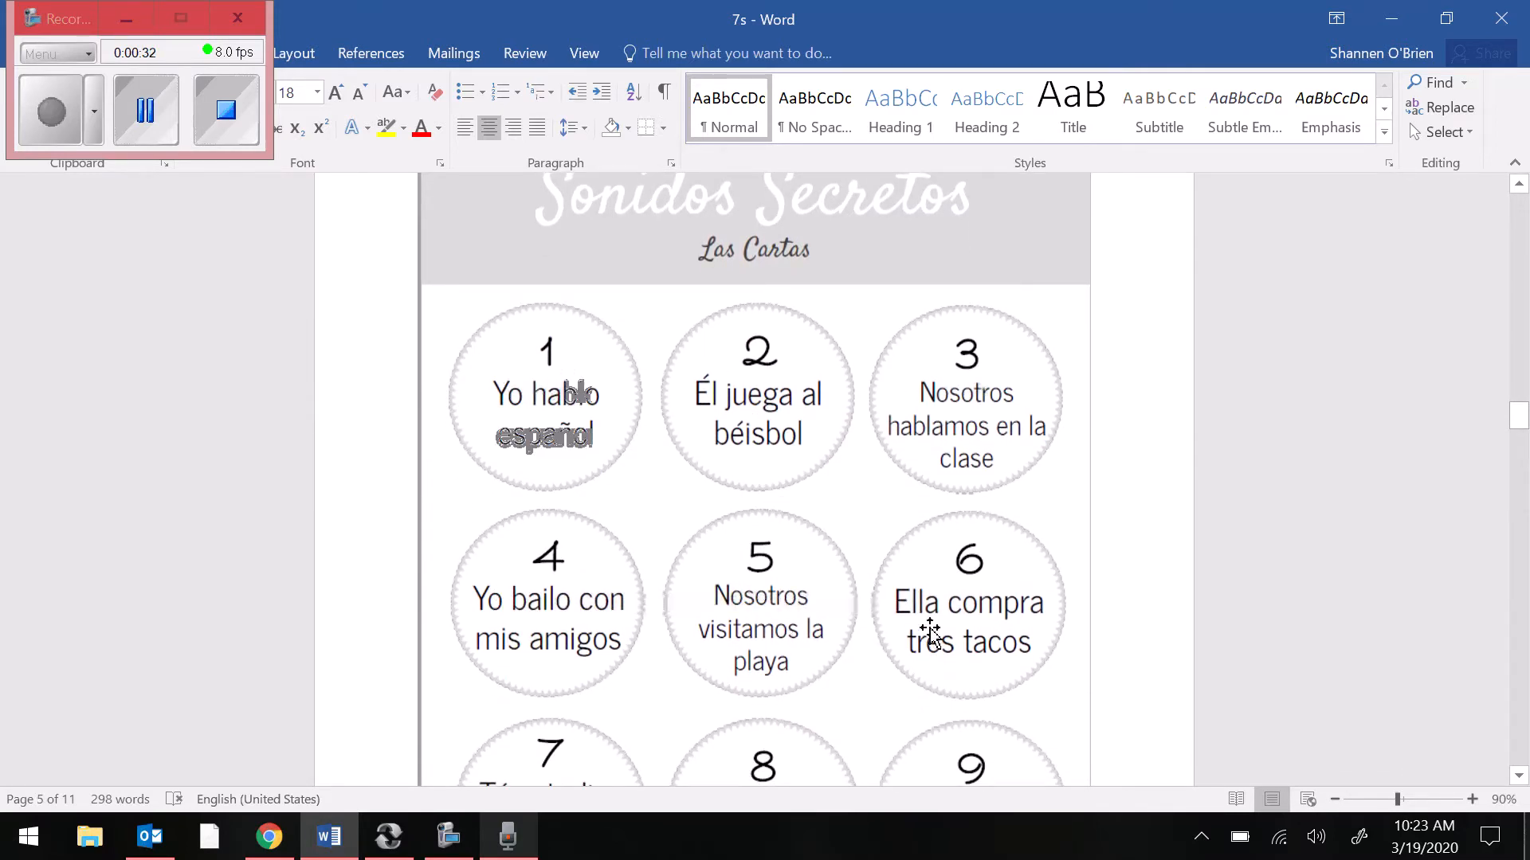
scroll(down, 3)
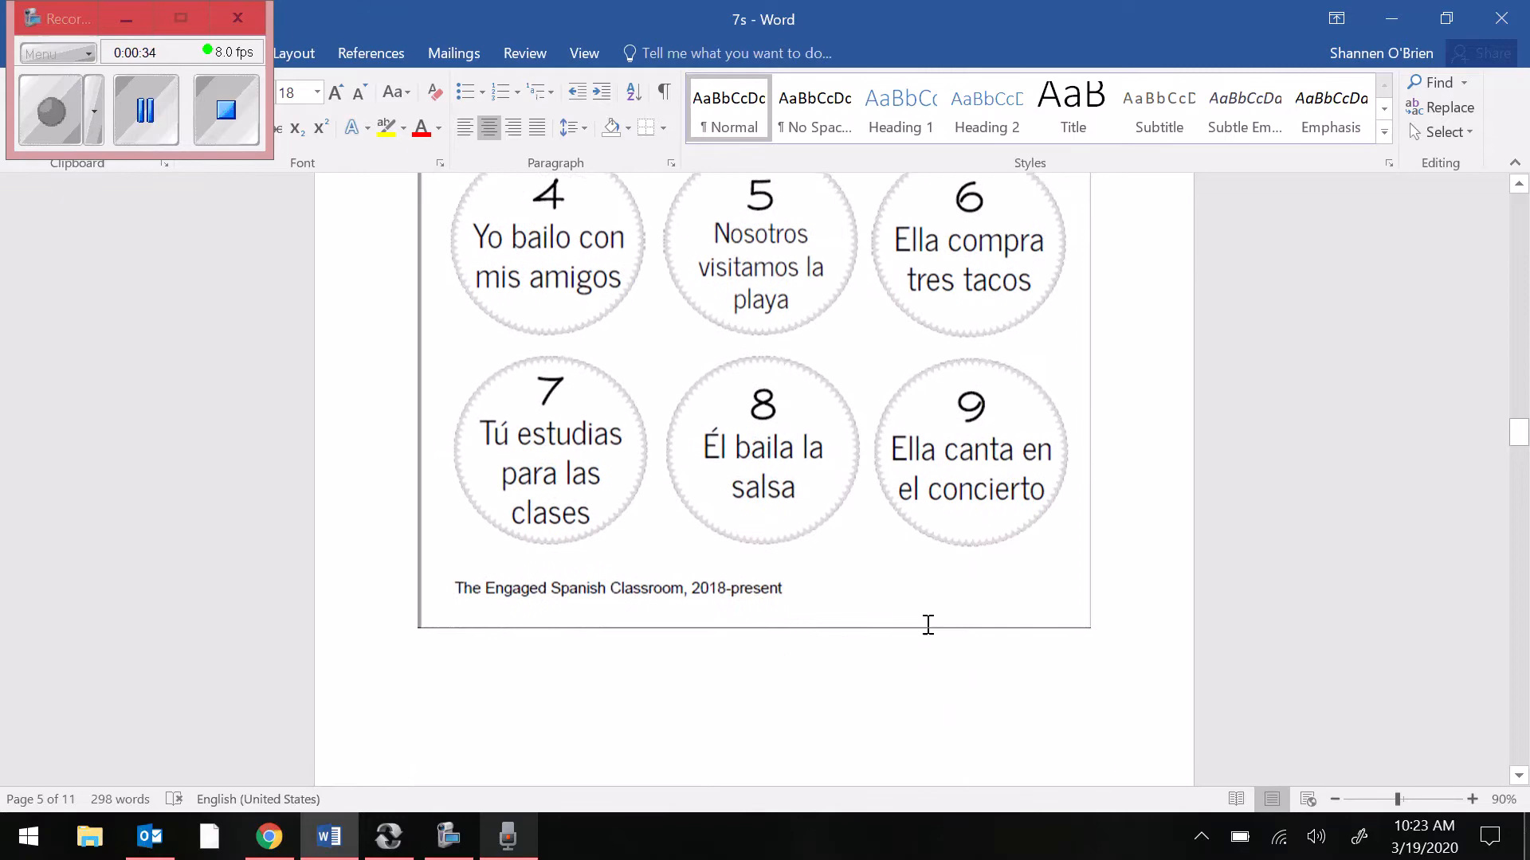
scroll(down, 3)
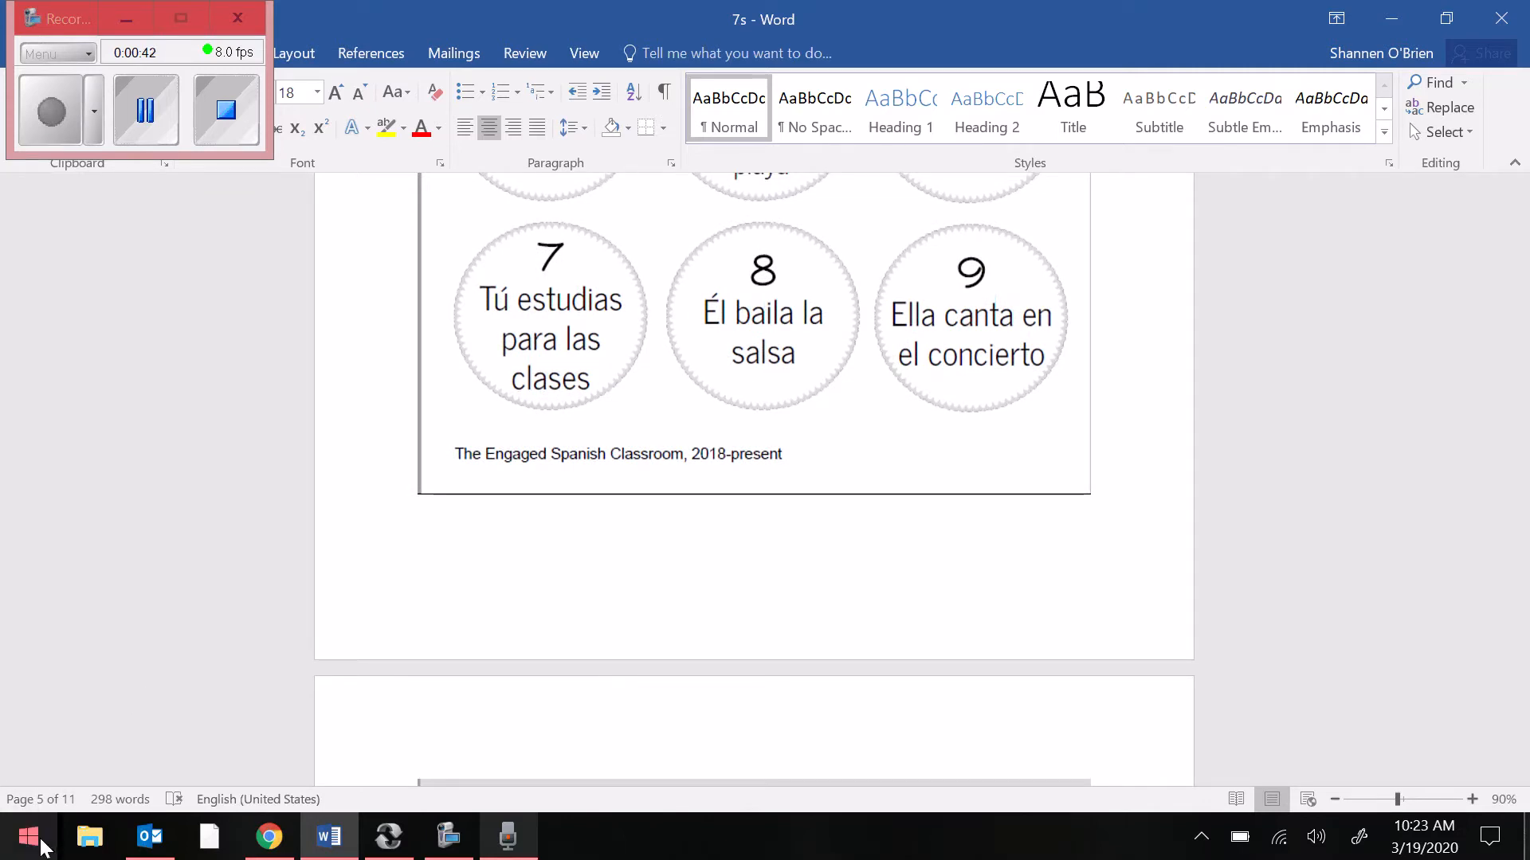
- Launch Notepad from the Start button so a blank window sits beside Word
click(27, 837)
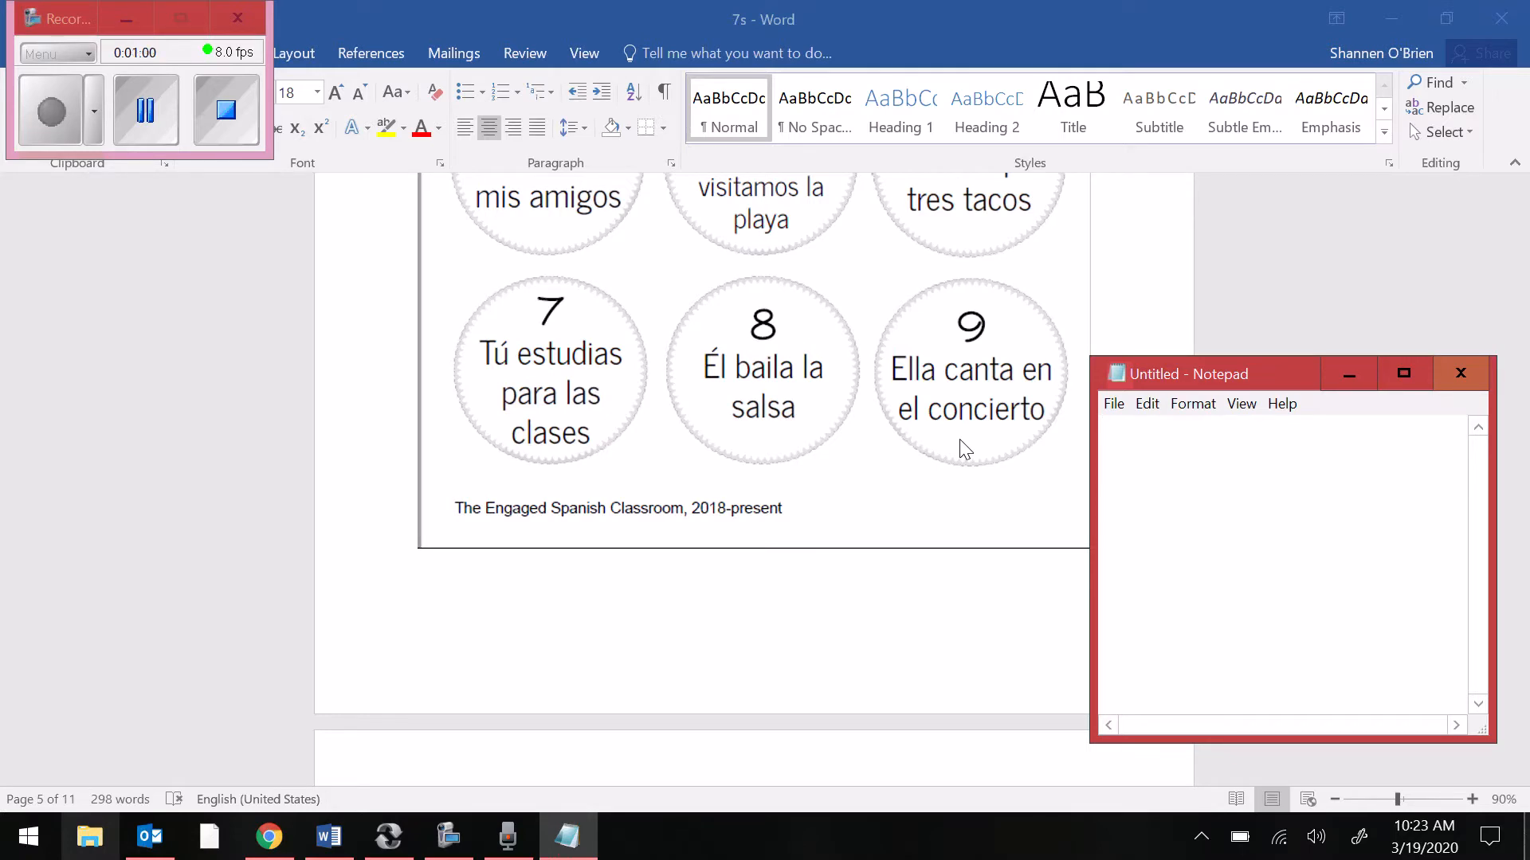
- Enter the line '9. el concierto = concert' in Notepad and move Word on to cards 10–12
text(9. el)
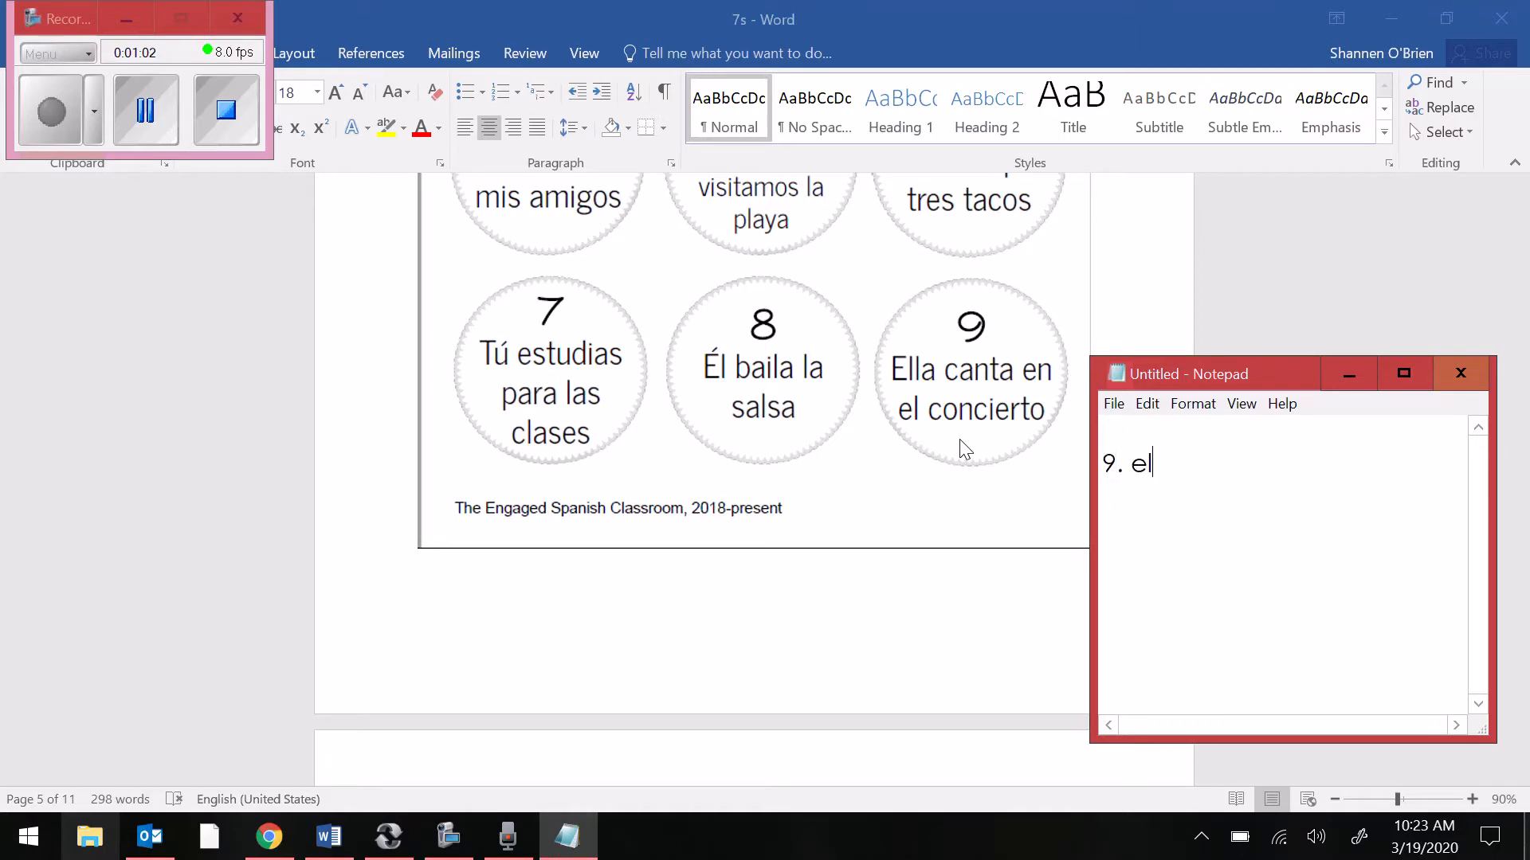
text(concier)
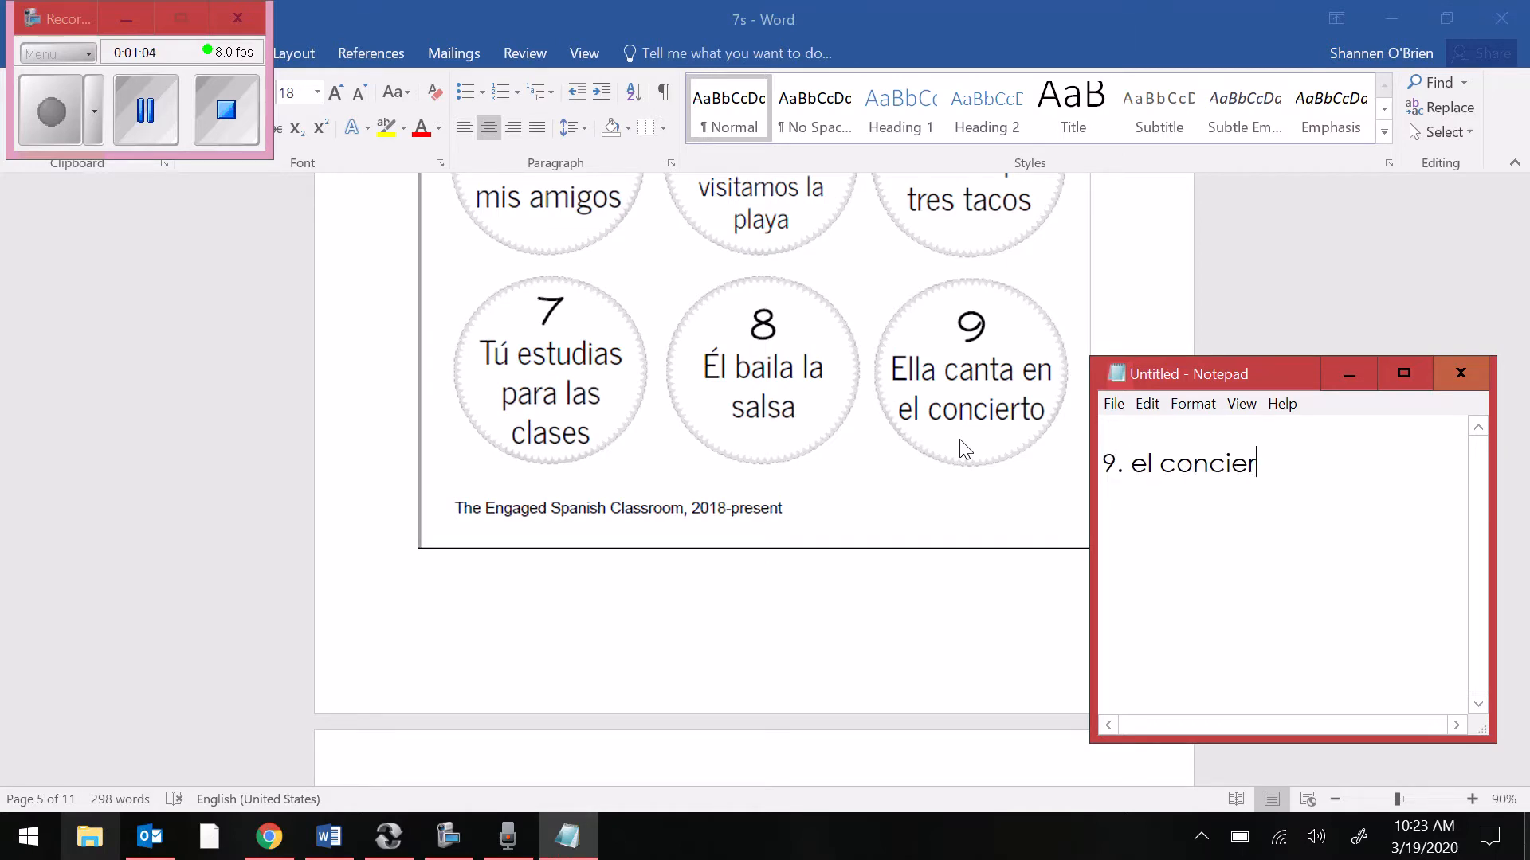
text(to = con)
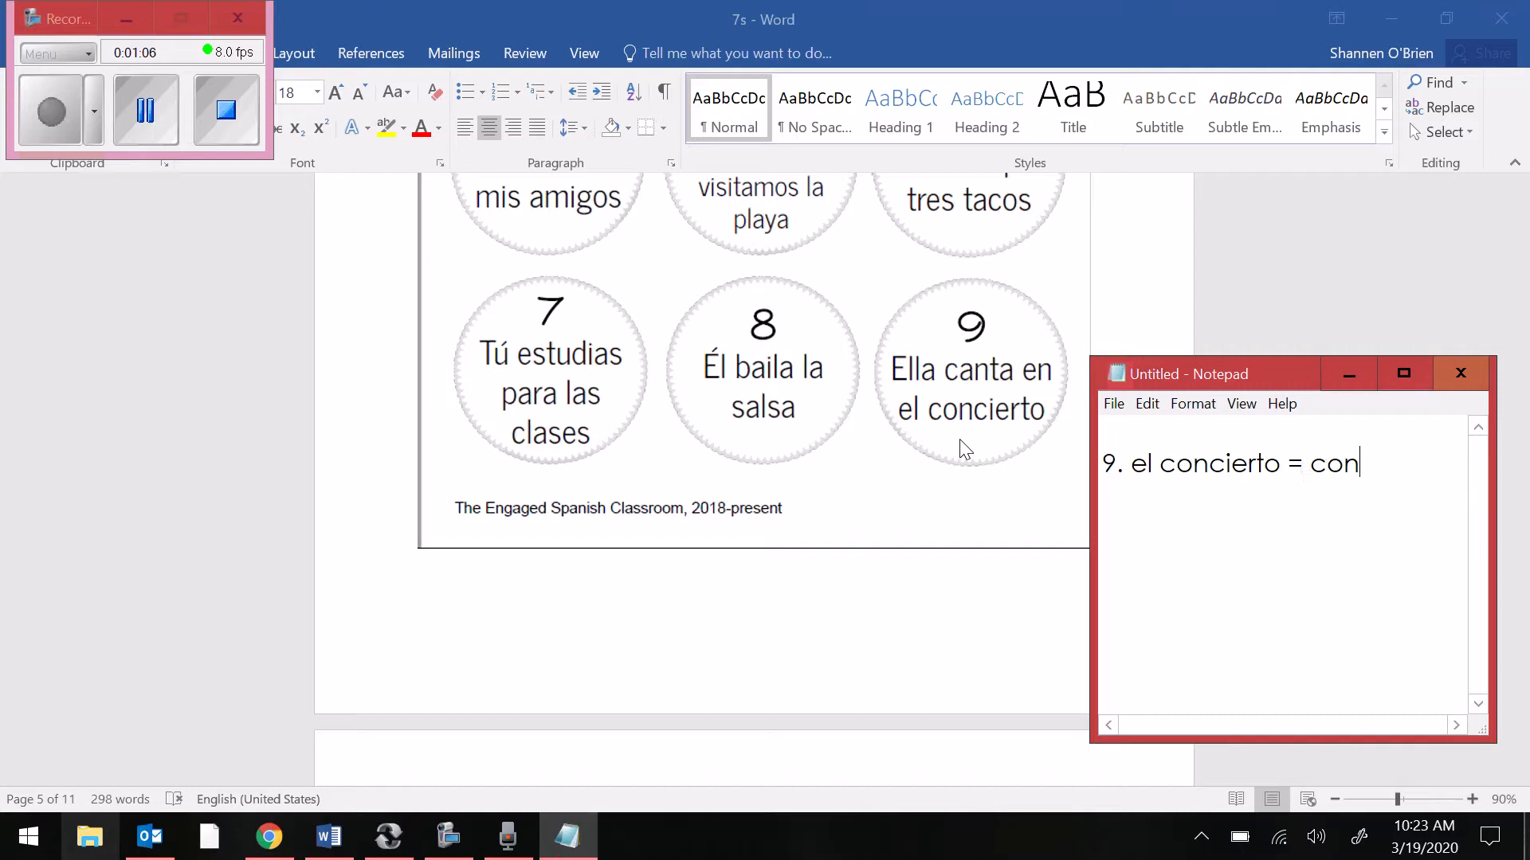
text(cert)
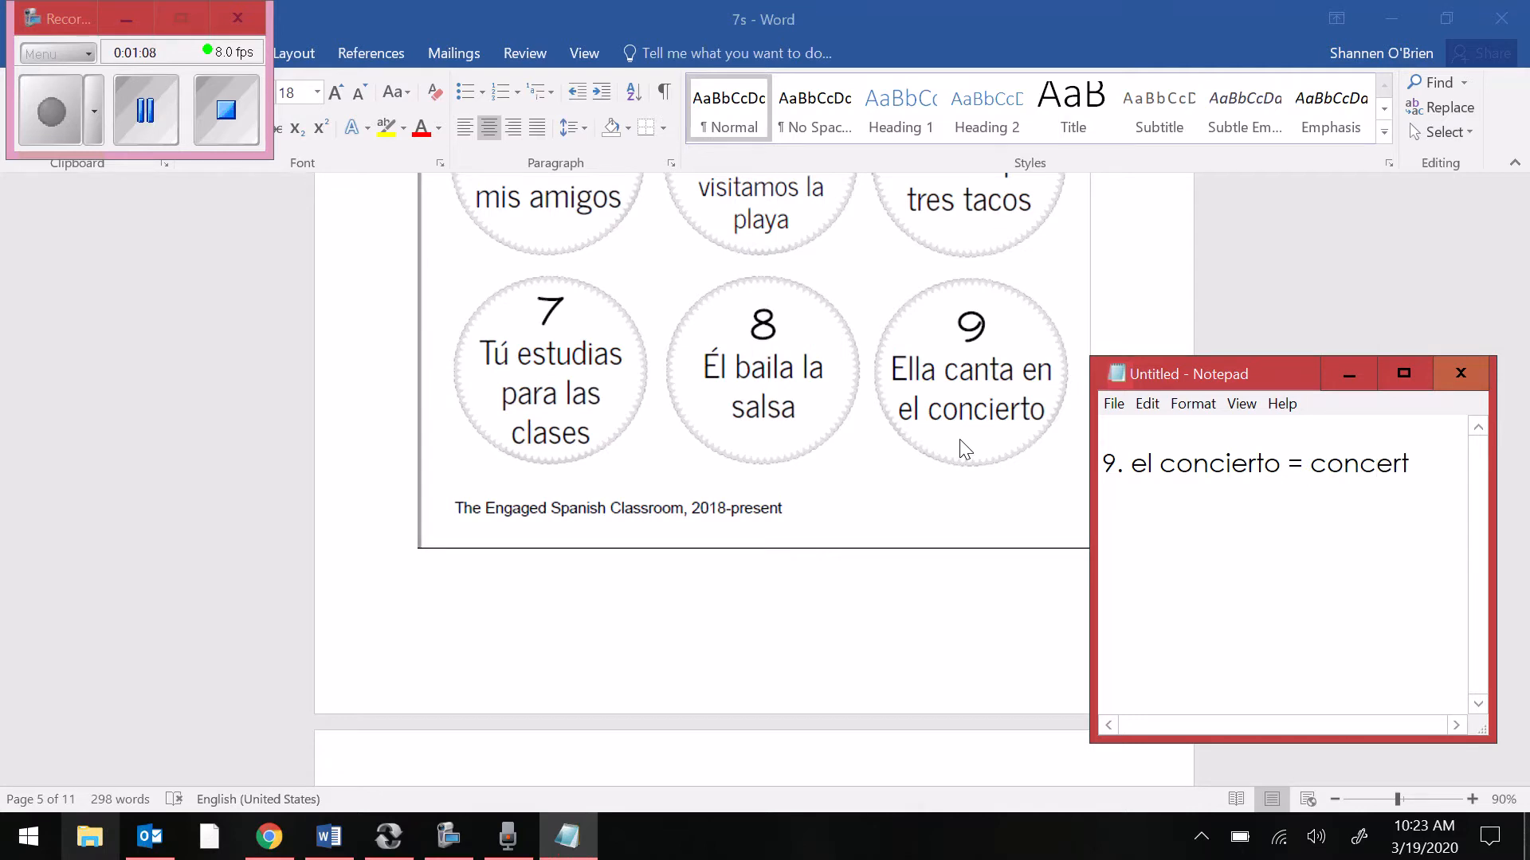
scroll(down, 3)
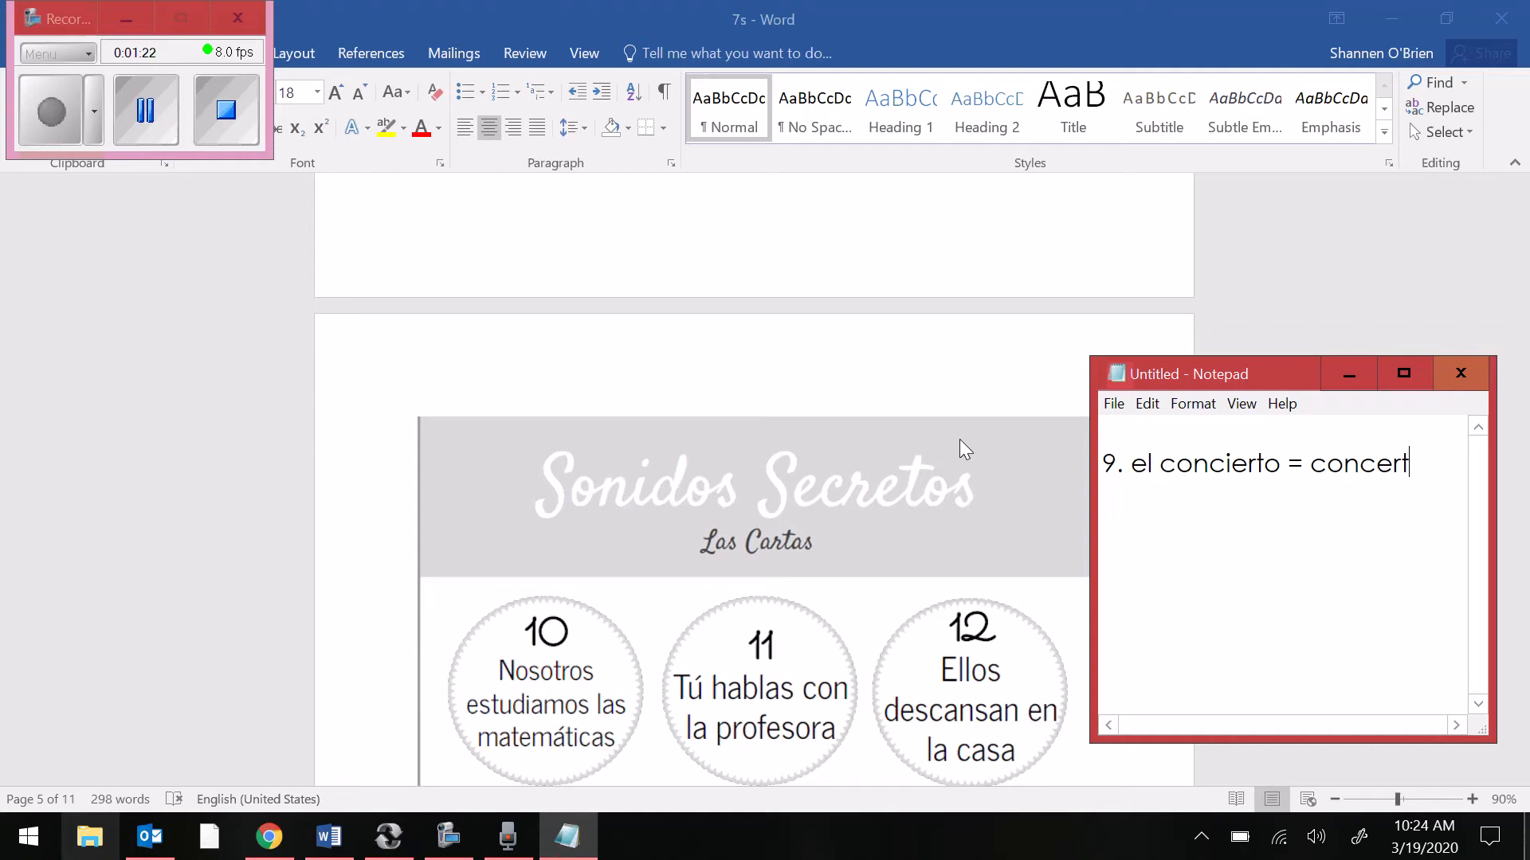
- On a new Notepad line, enter '12. descansar = to relax'
key(enter)
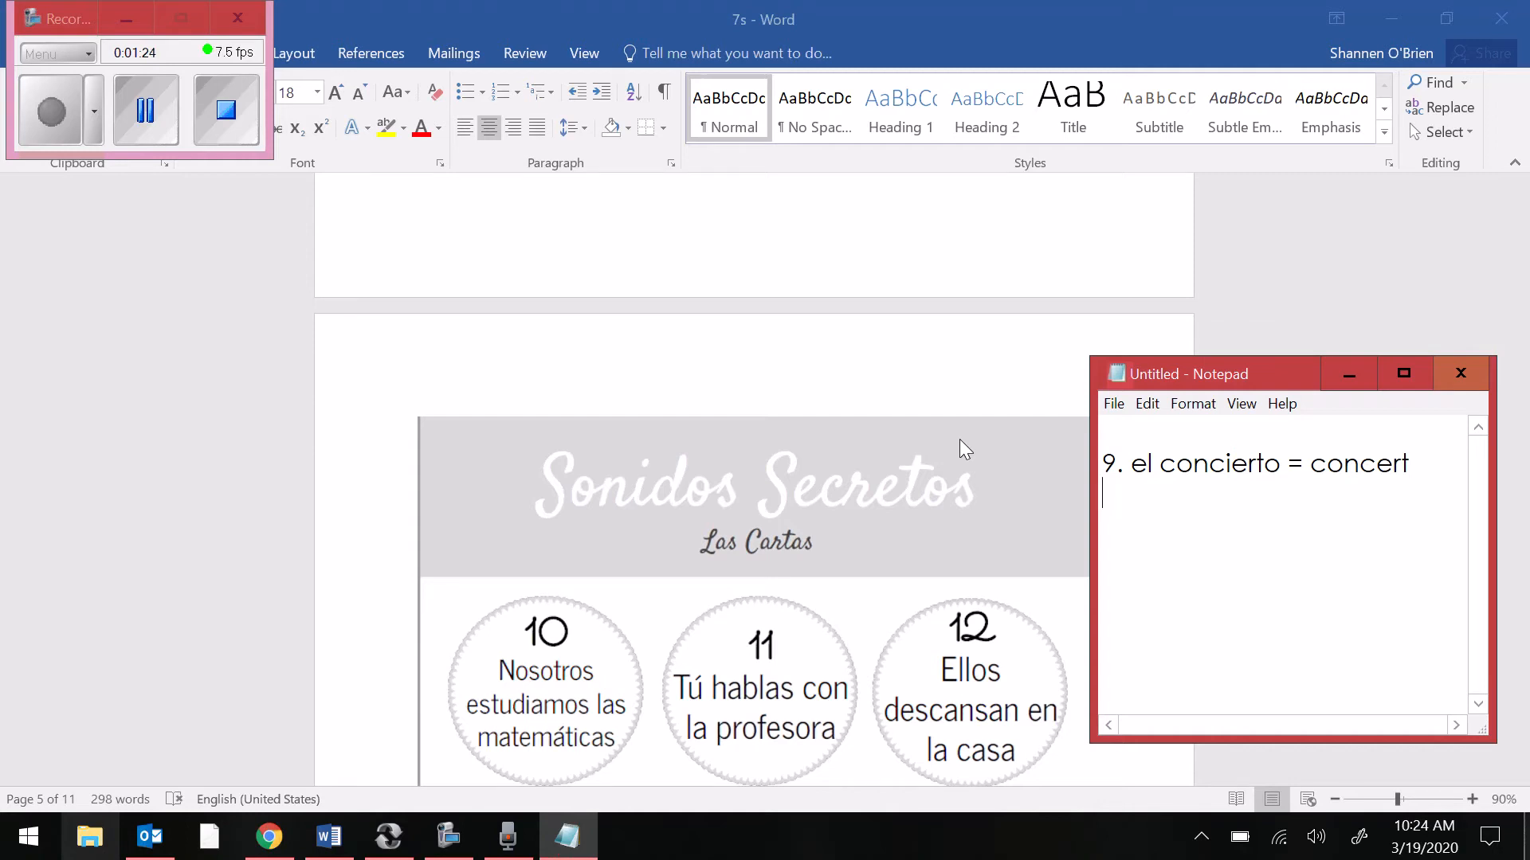
text(12.)
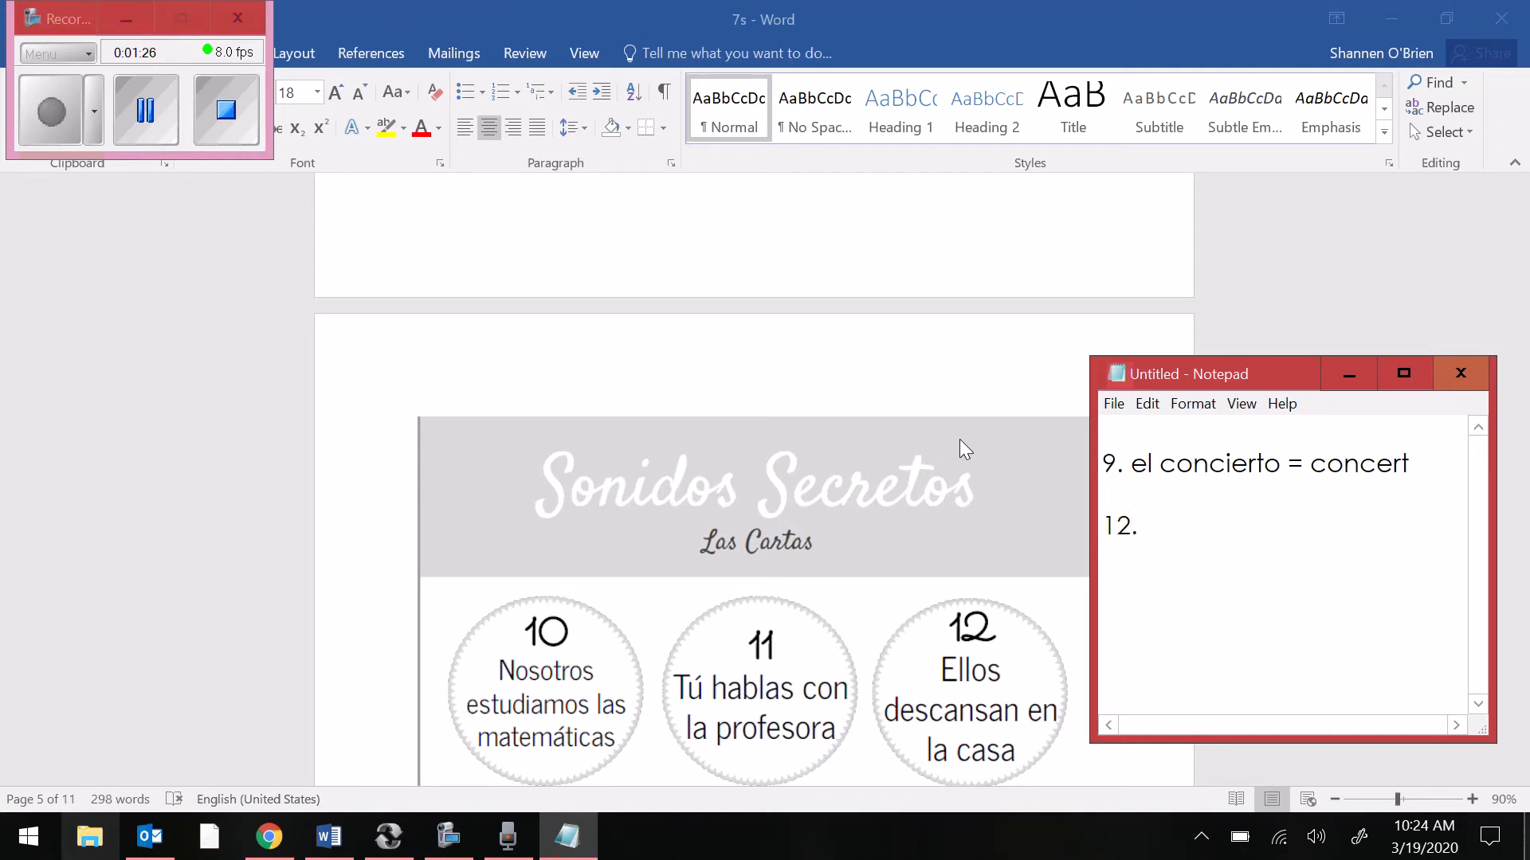
text(desc)
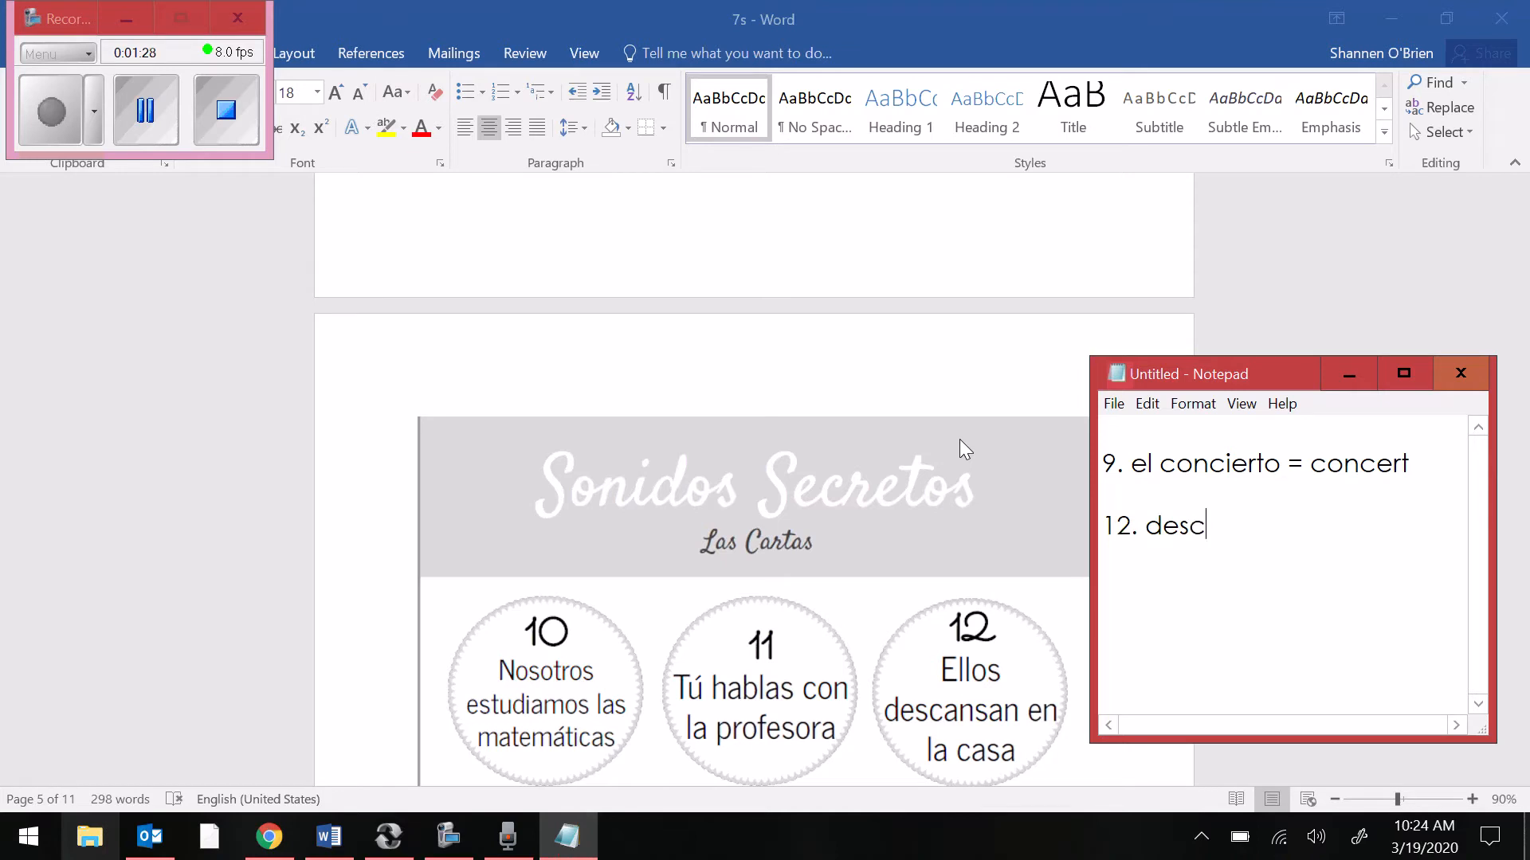
text(ansar = to)
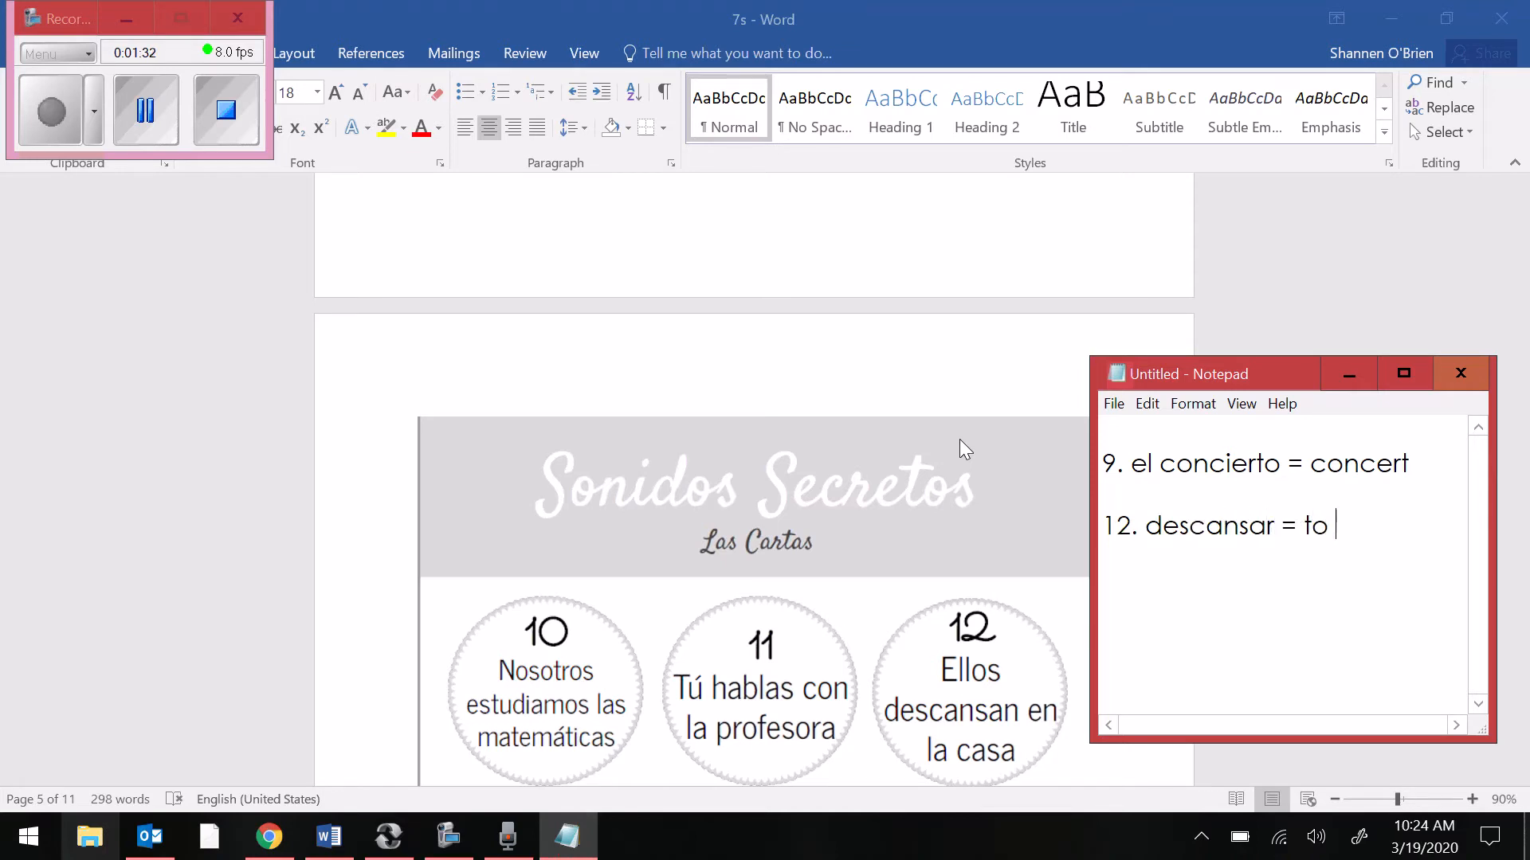
text(relax)
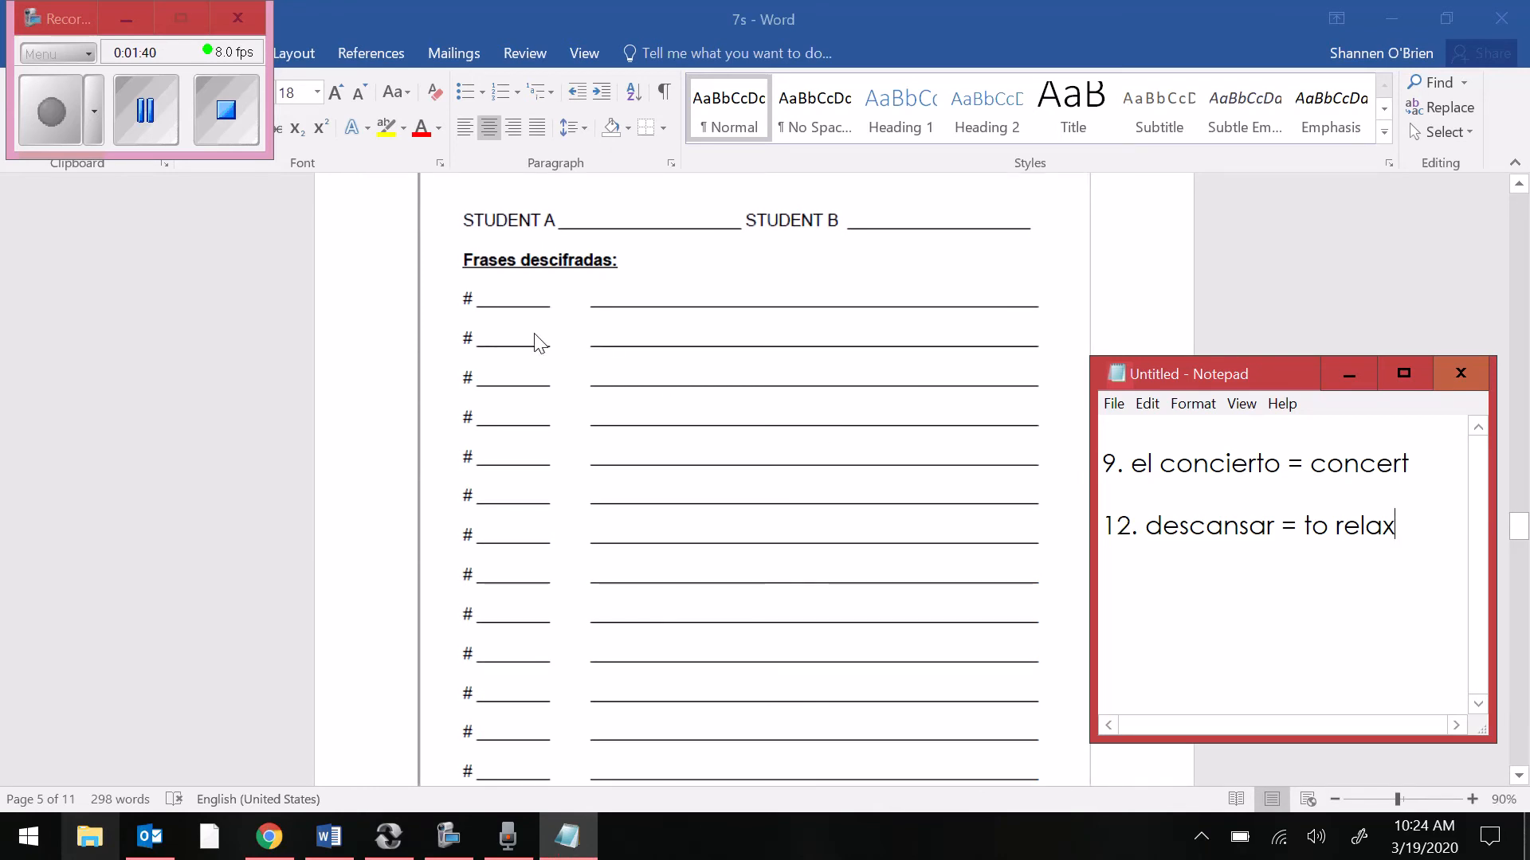
mouse_move(521, 507)
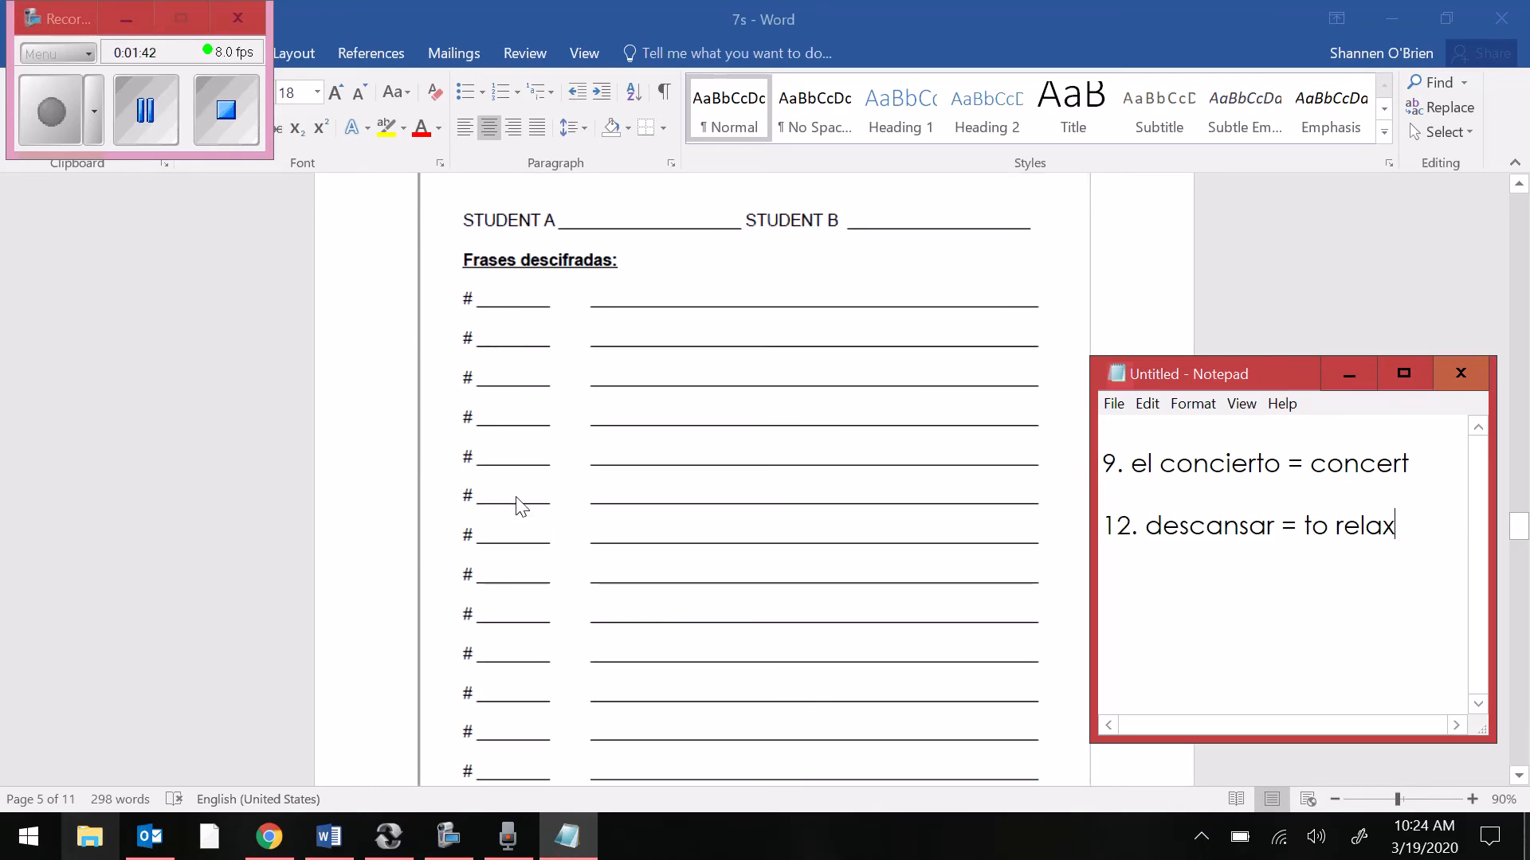
- Scroll down past the Frases descifradas answer lines toward cards 16–18
scroll(down, 3)
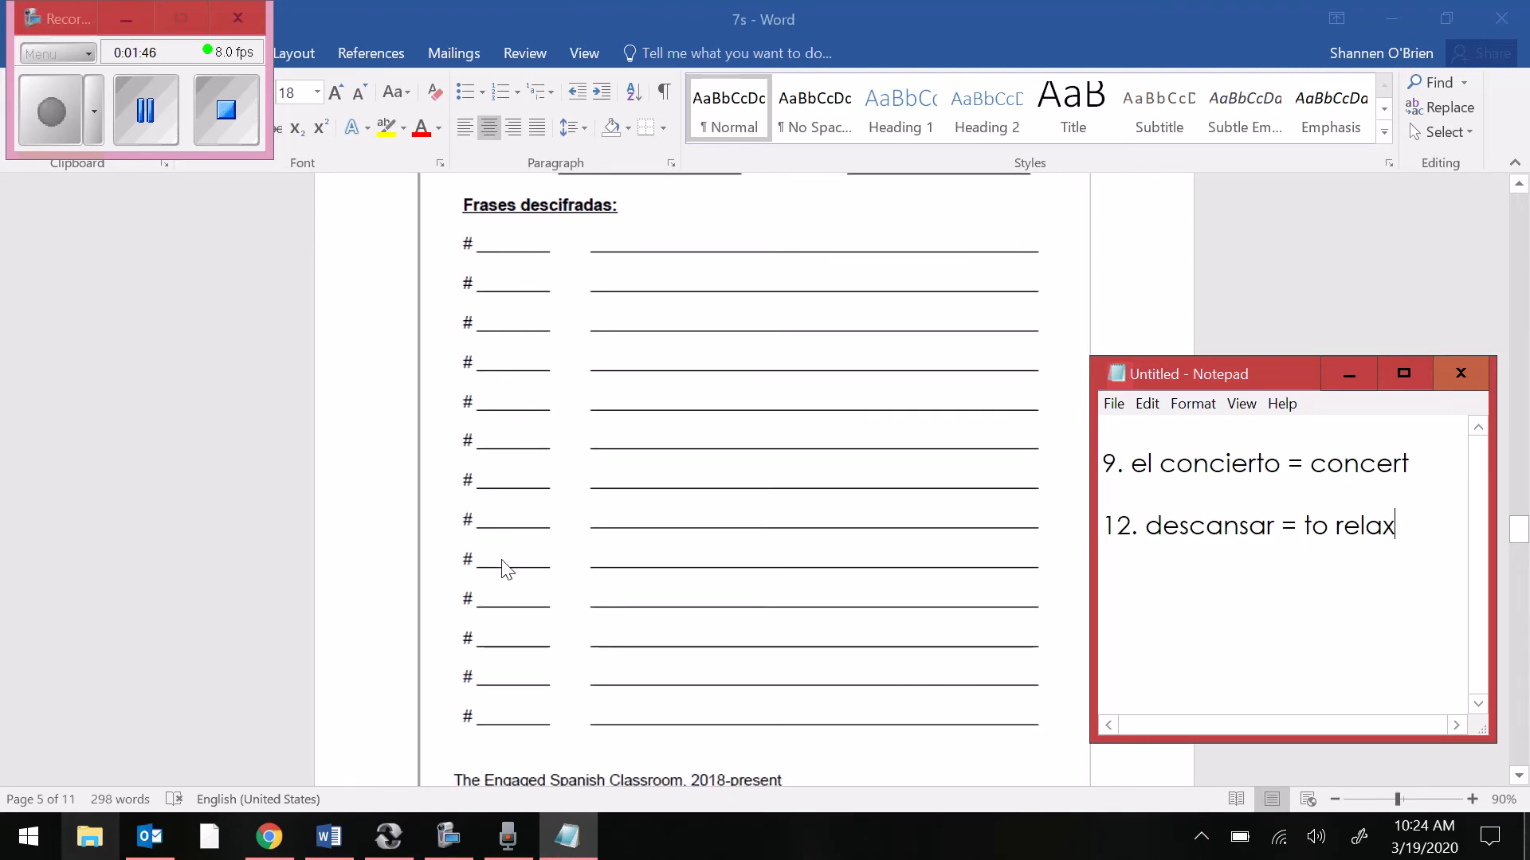
mouse_move(500, 672)
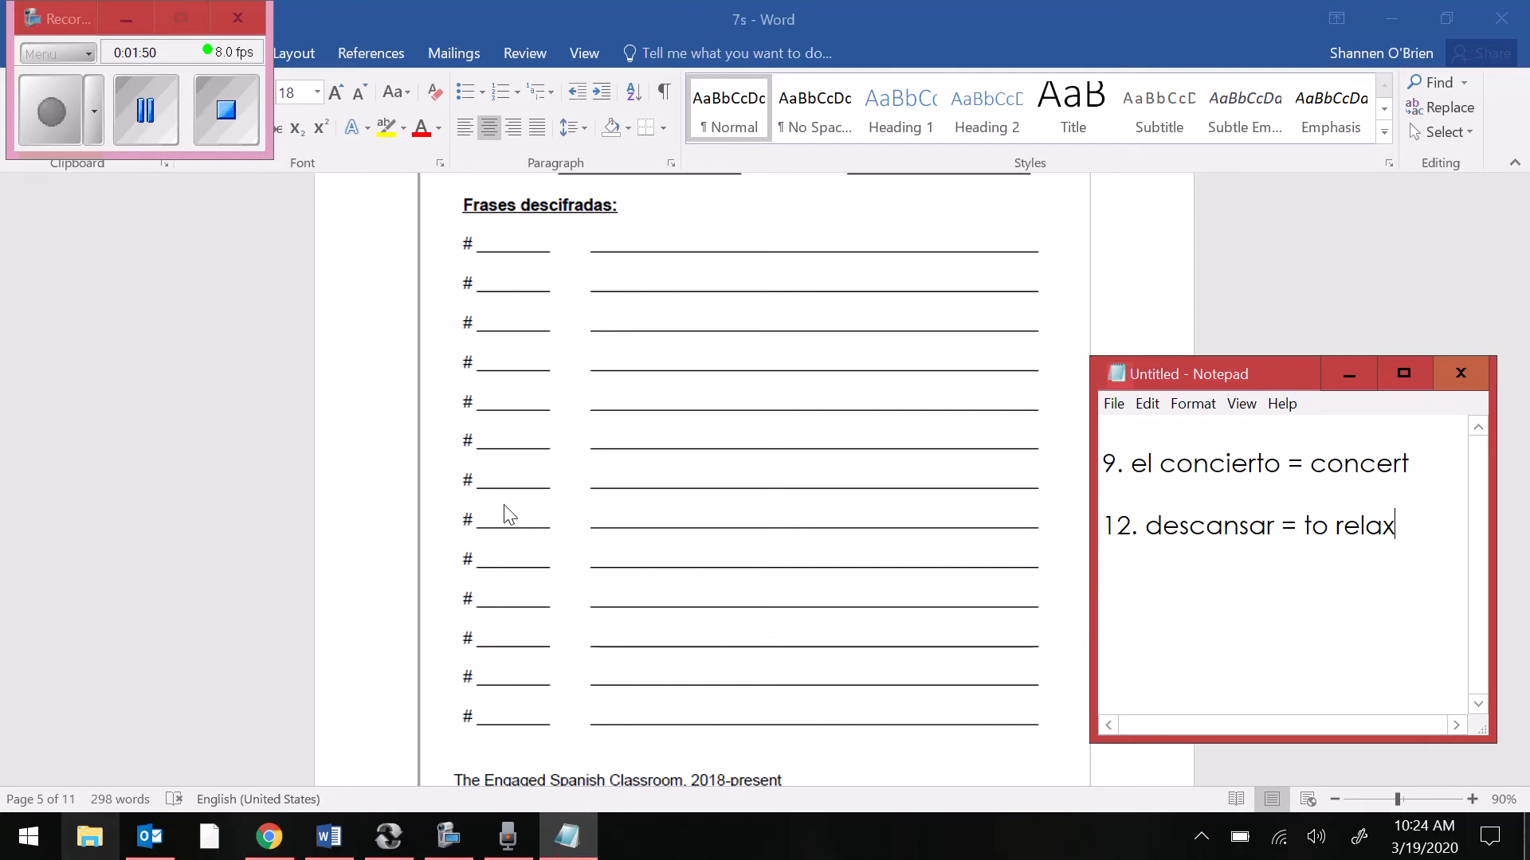
mouse_move(894, 449)
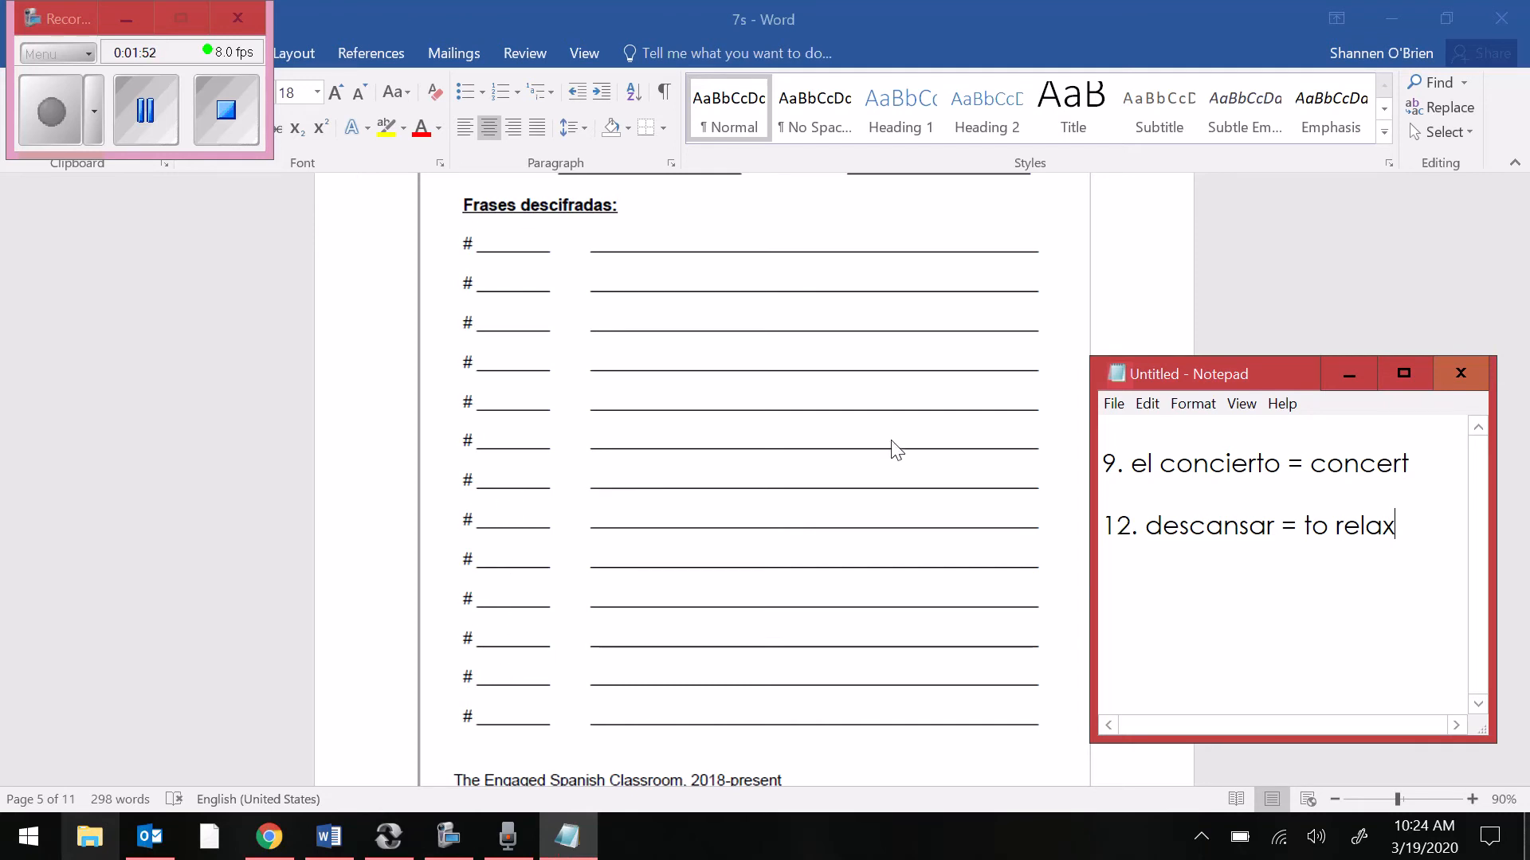
mouse_move(582, 639)
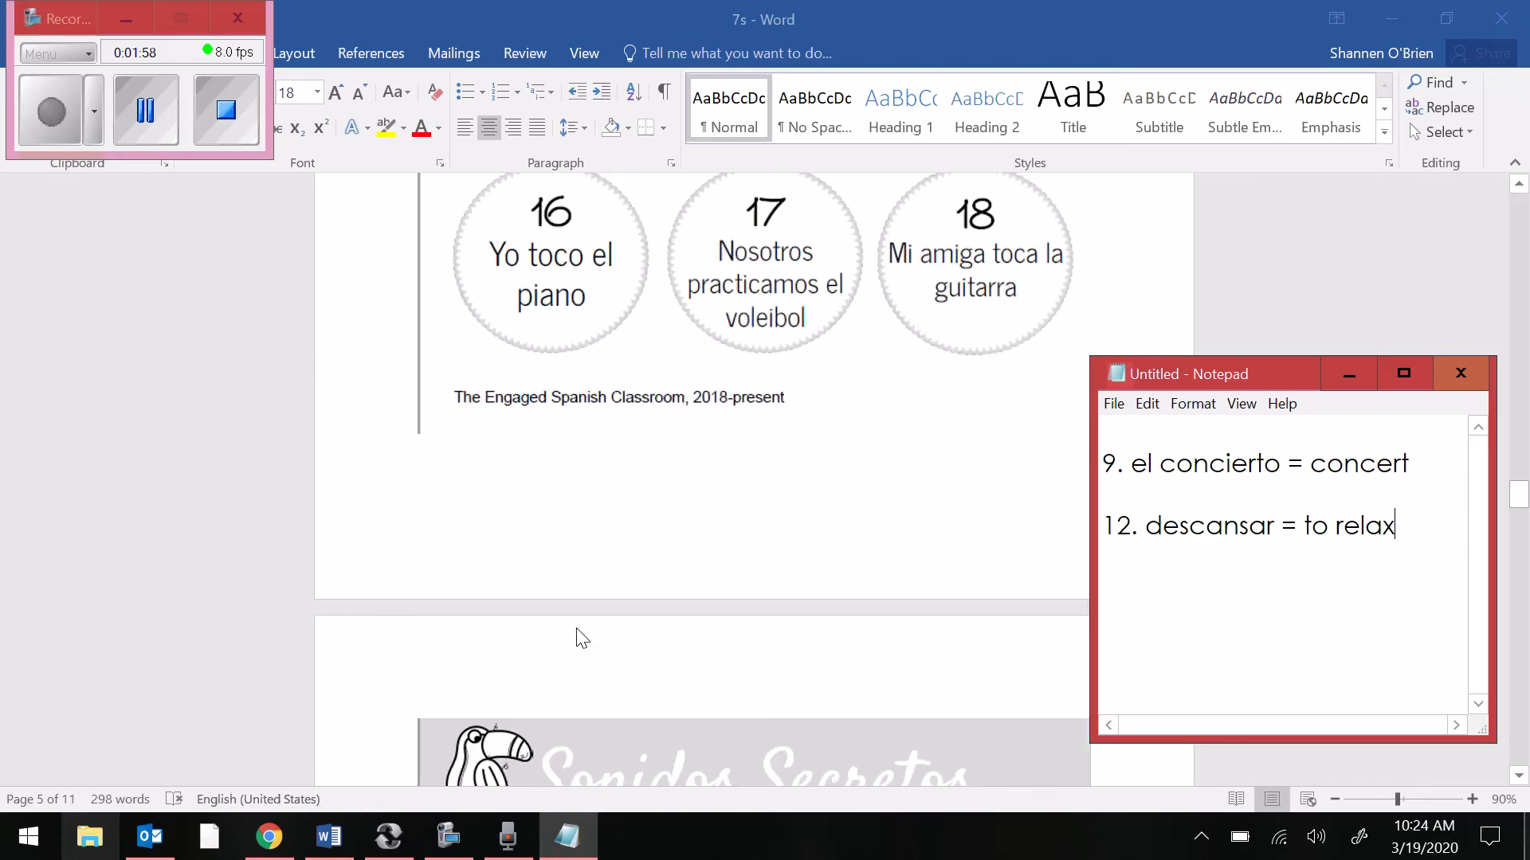
- Scroll the Word document back to the Sonidos Secretos page with cards 10–12
scroll(down, 3)
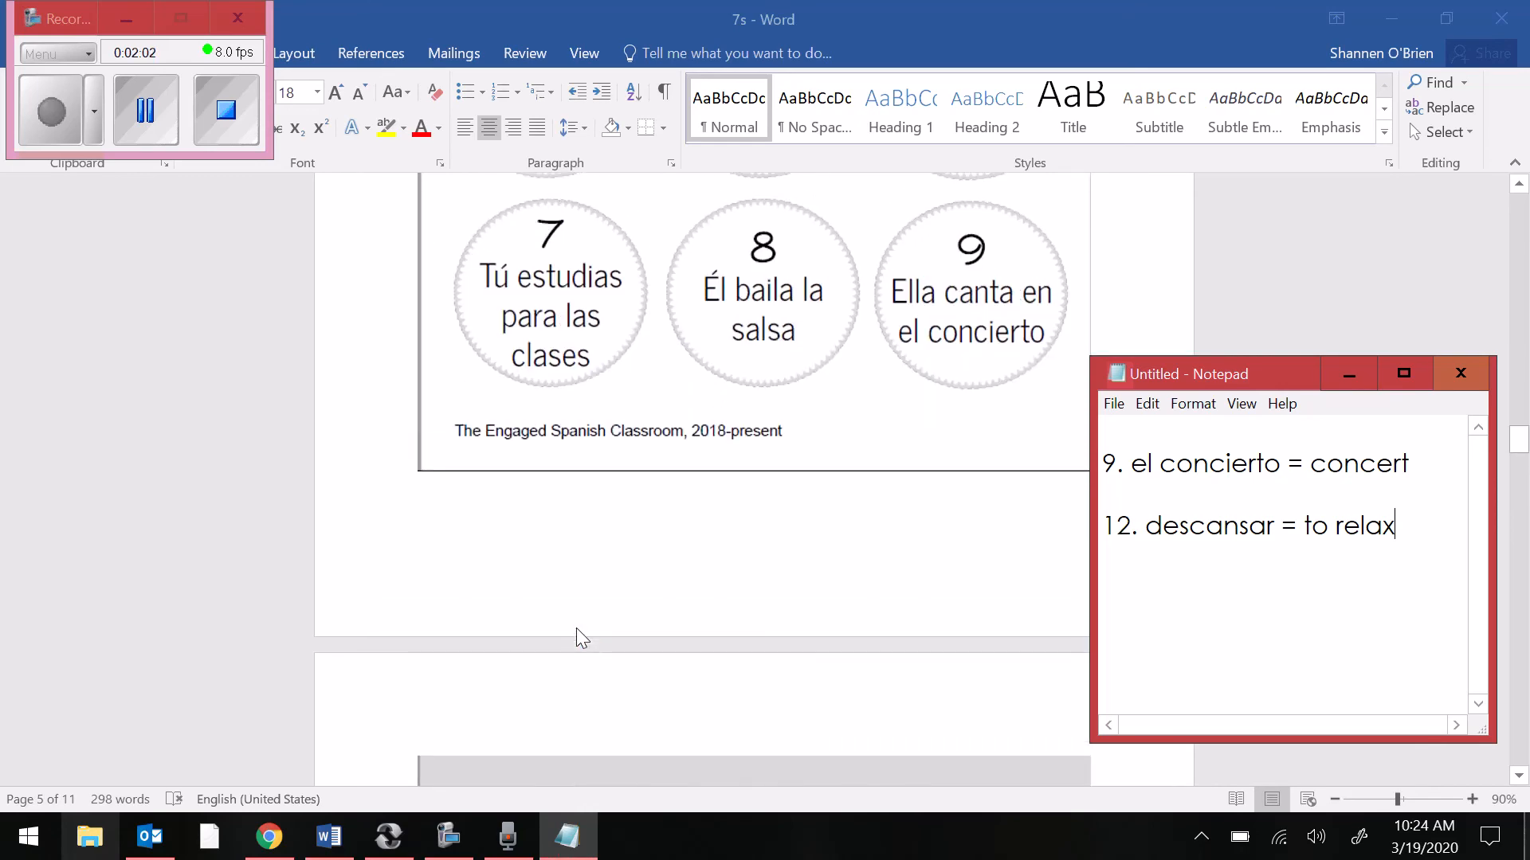
scroll(down, 3)
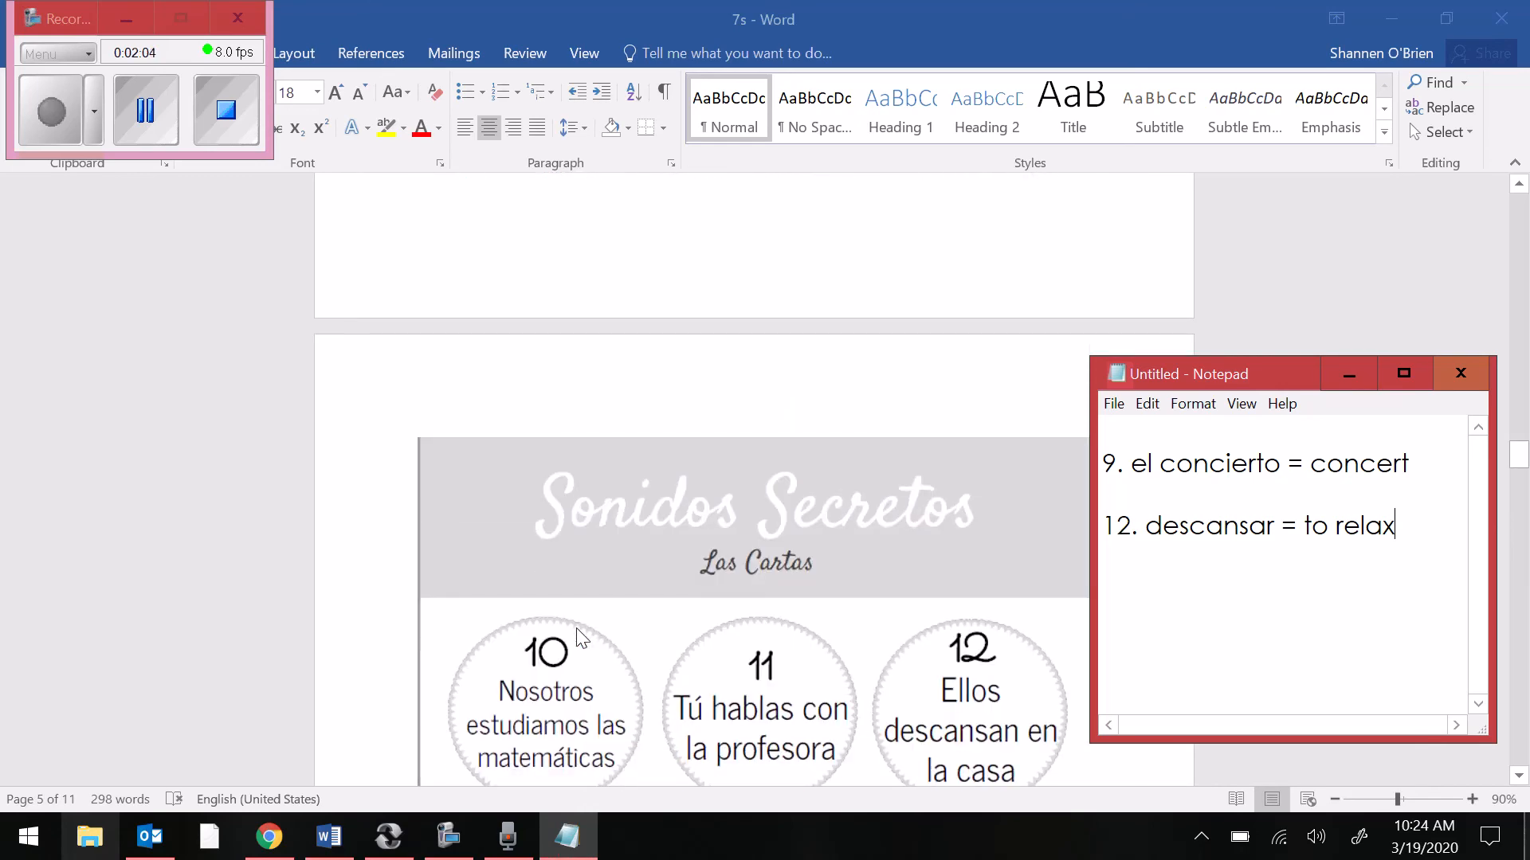
mouse_move(500, 381)
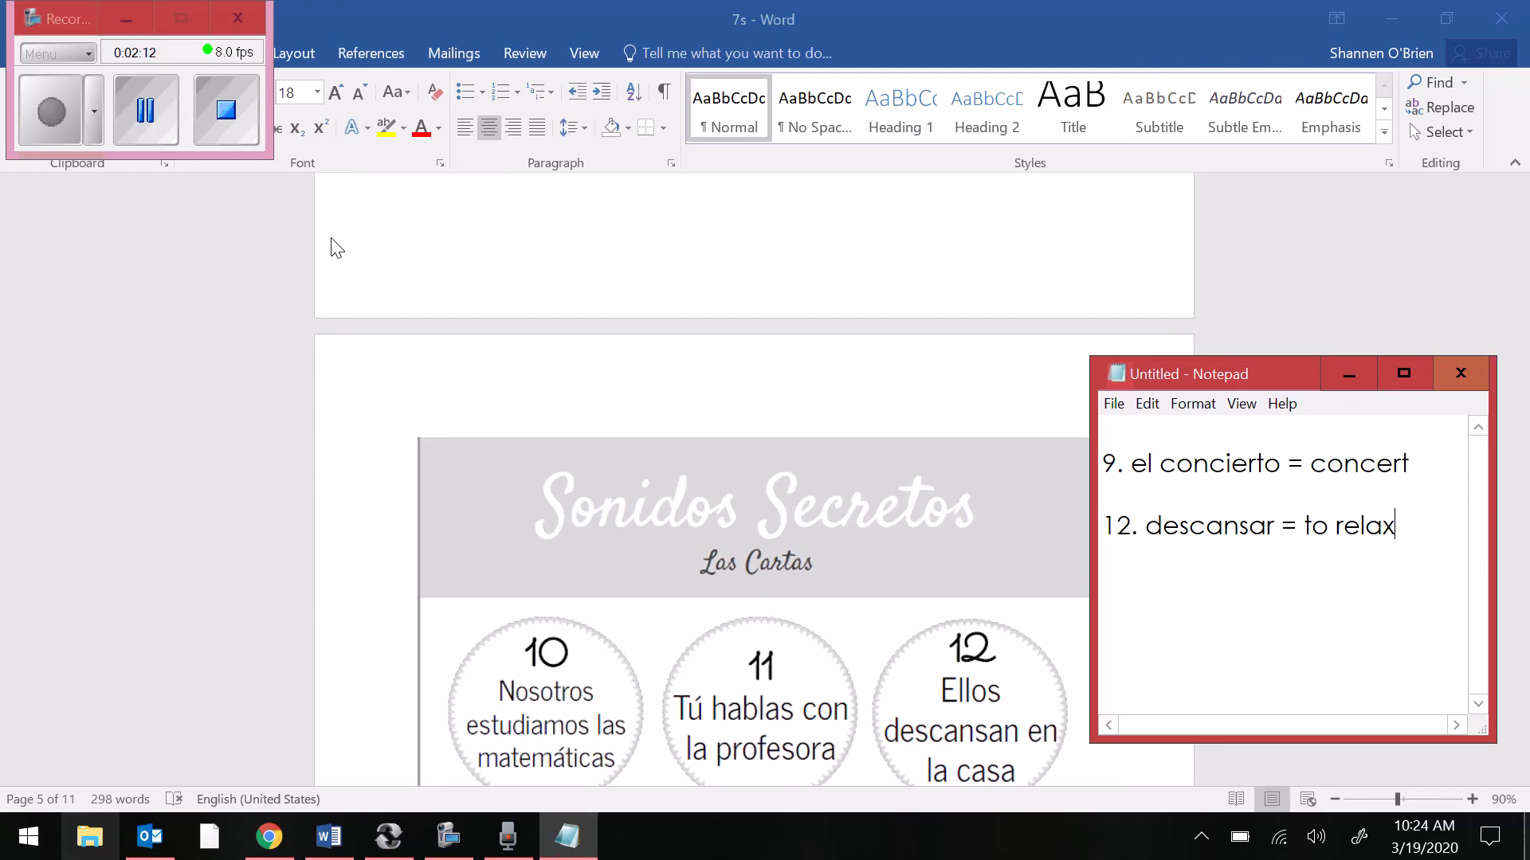
mouse_move(217, 246)
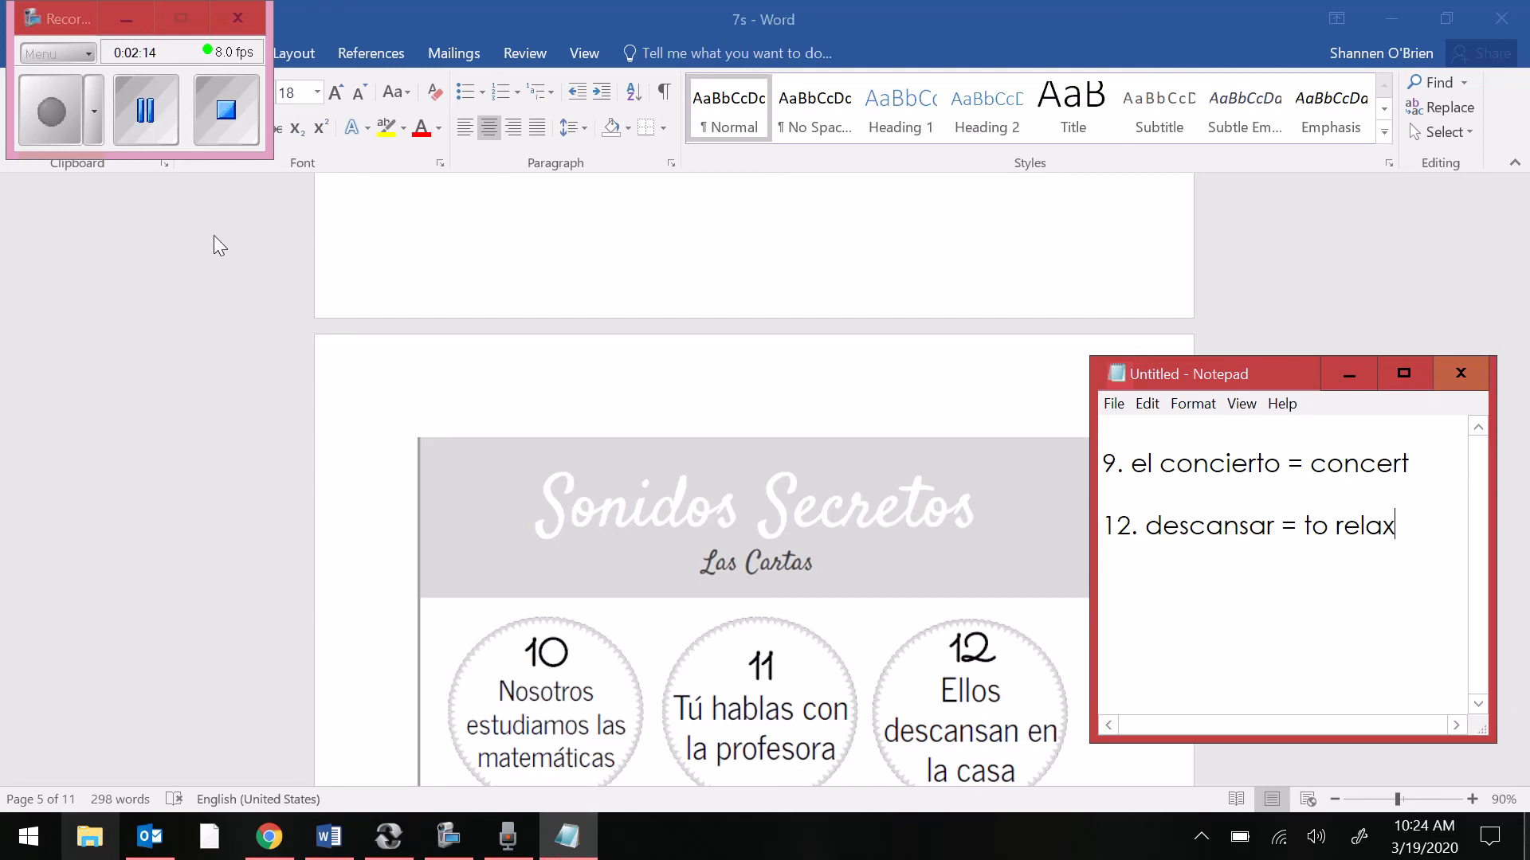